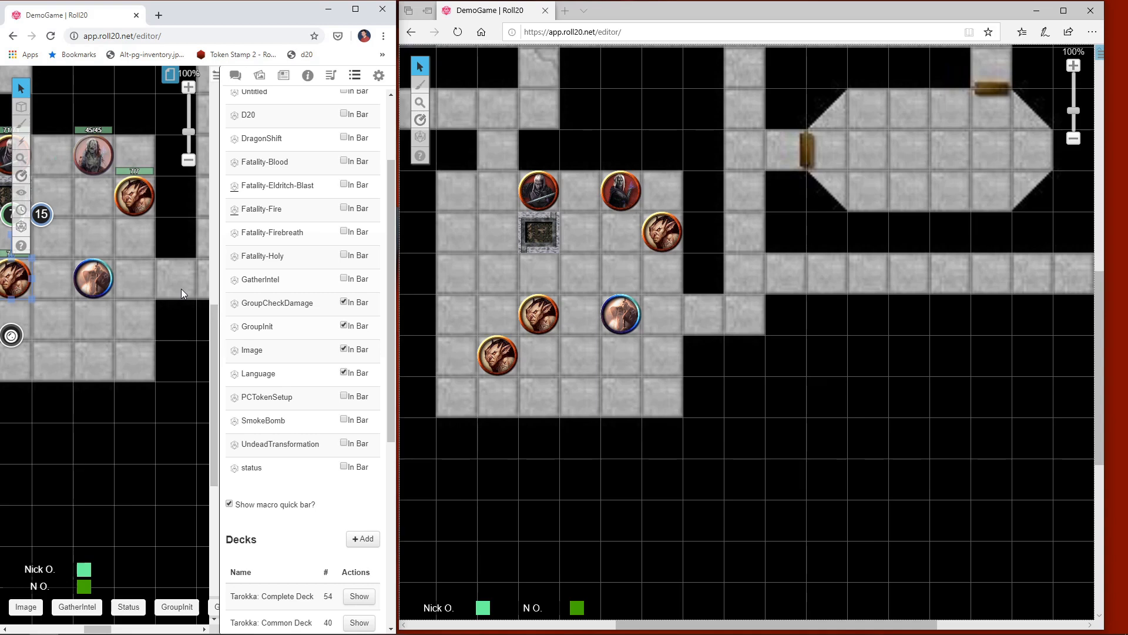
{"action": "mouse_move", "coordinate": [233, 209]}
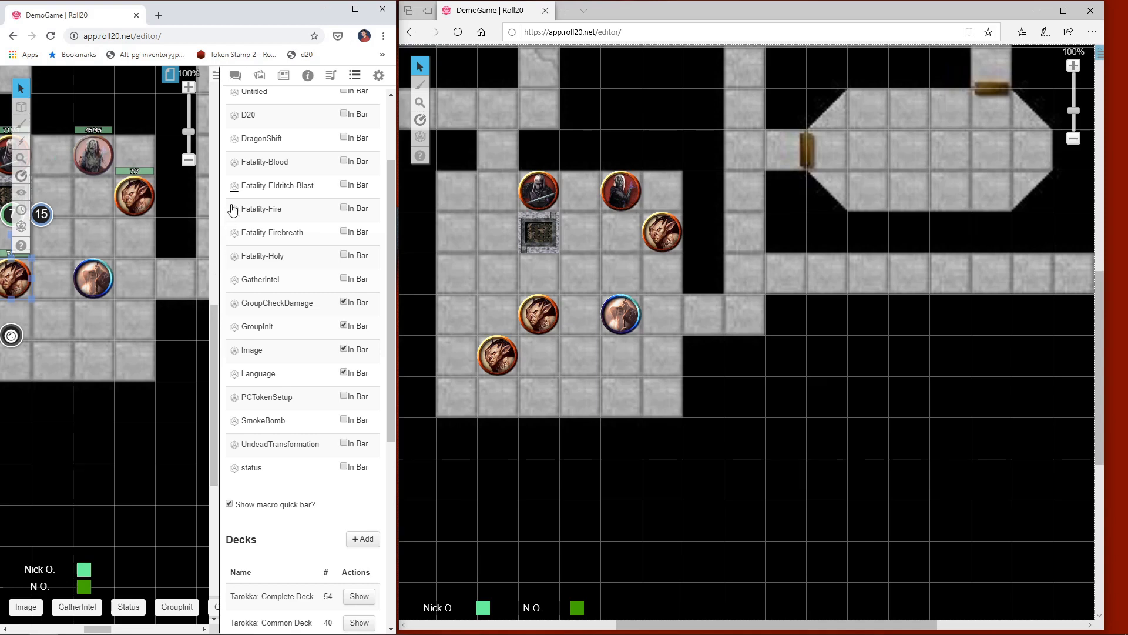
- Switch to the maximised GM Roll20 window showing the dungeon map and Collection tab
{"action": "left_click", "coordinate": [263, 209]}
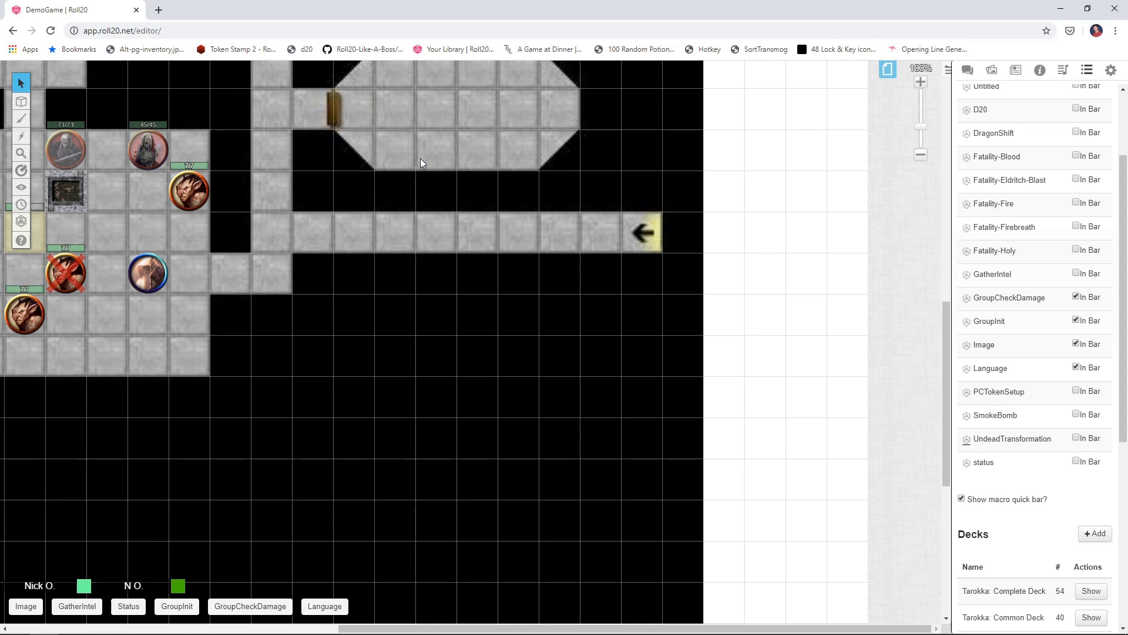
{"action": "mouse_move", "coordinate": [295, 183]}
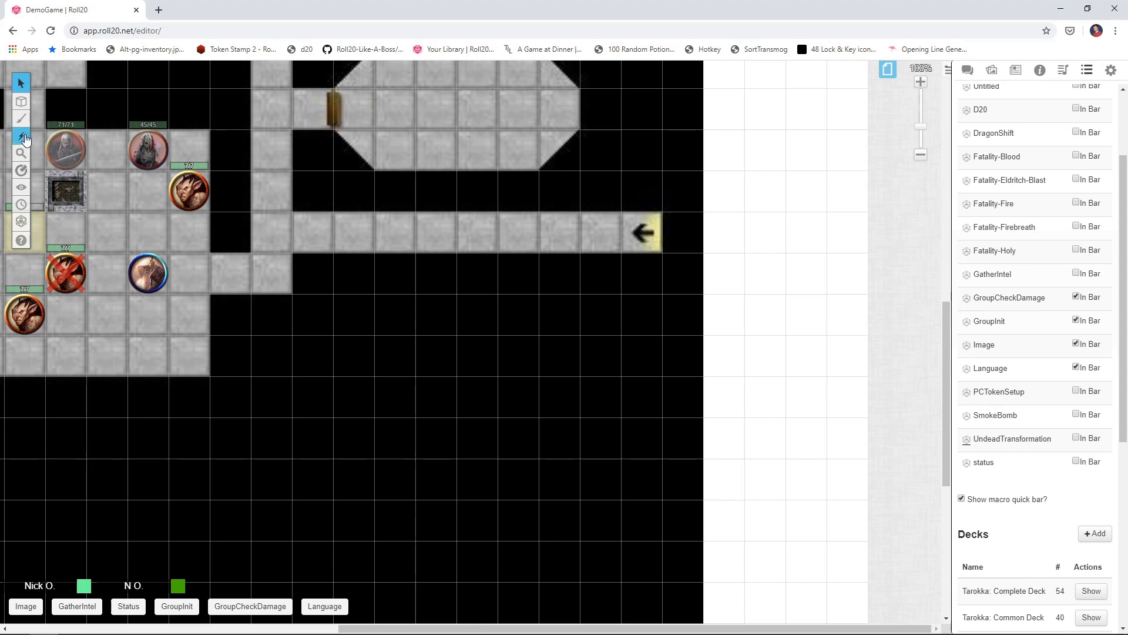
- Play an Acid Beam FX, then a Frost burst on the top-left token, then return to Select
{"action": "left_click", "coordinate": [21, 119]}
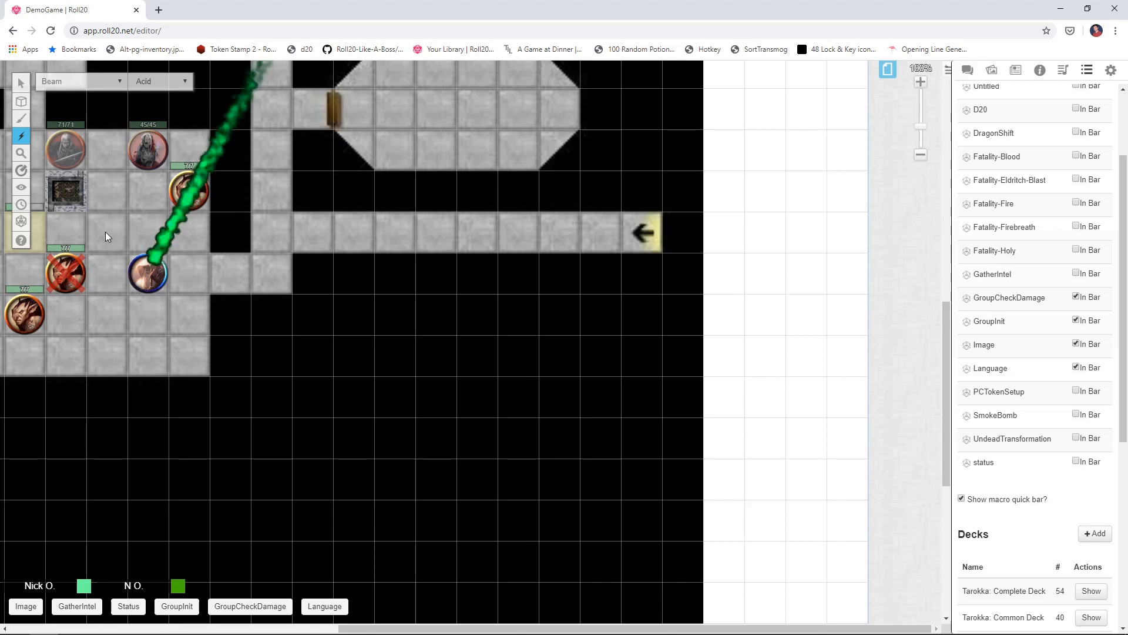
{"action": "left_click", "coordinate": [79, 81]}
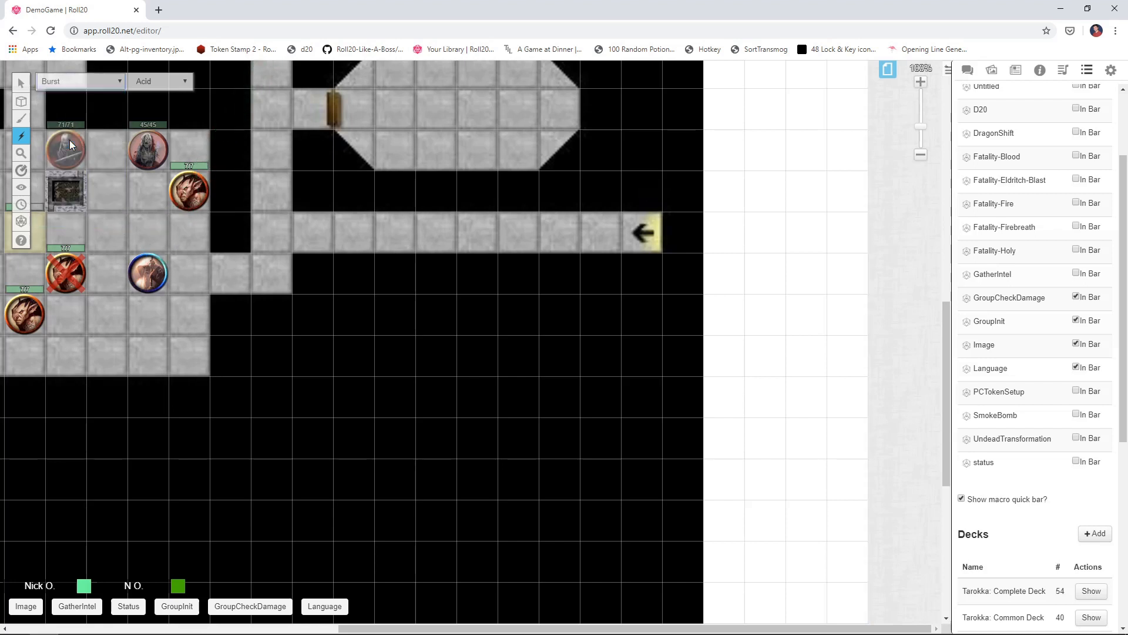
{"action": "left_click", "coordinate": [158, 81]}
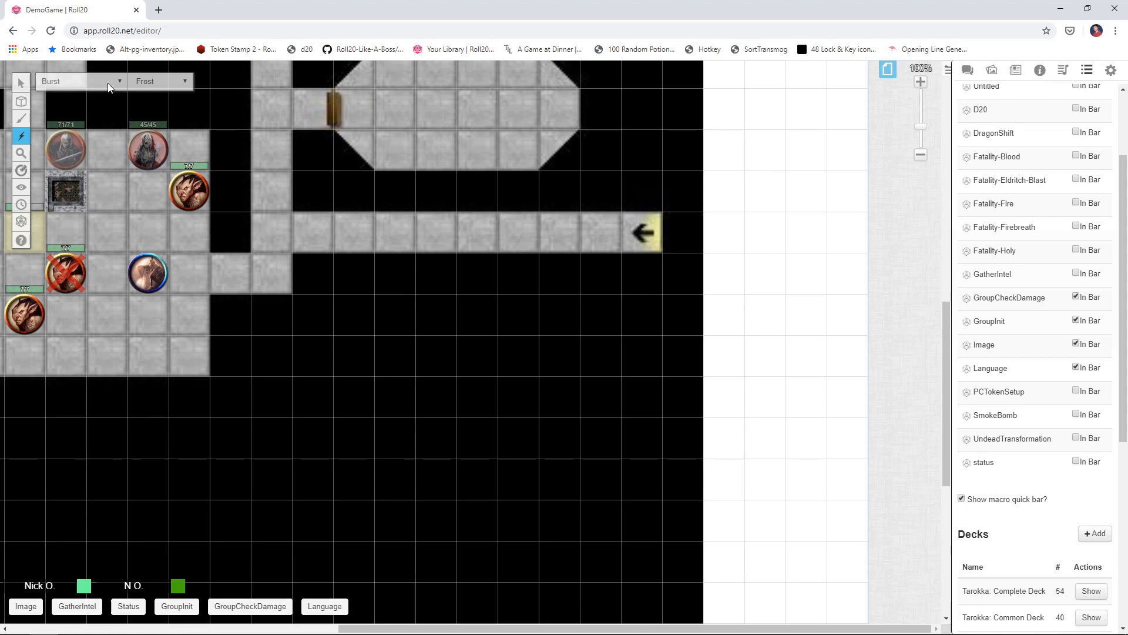
{"action": "mouse_move", "coordinate": [170, 131]}
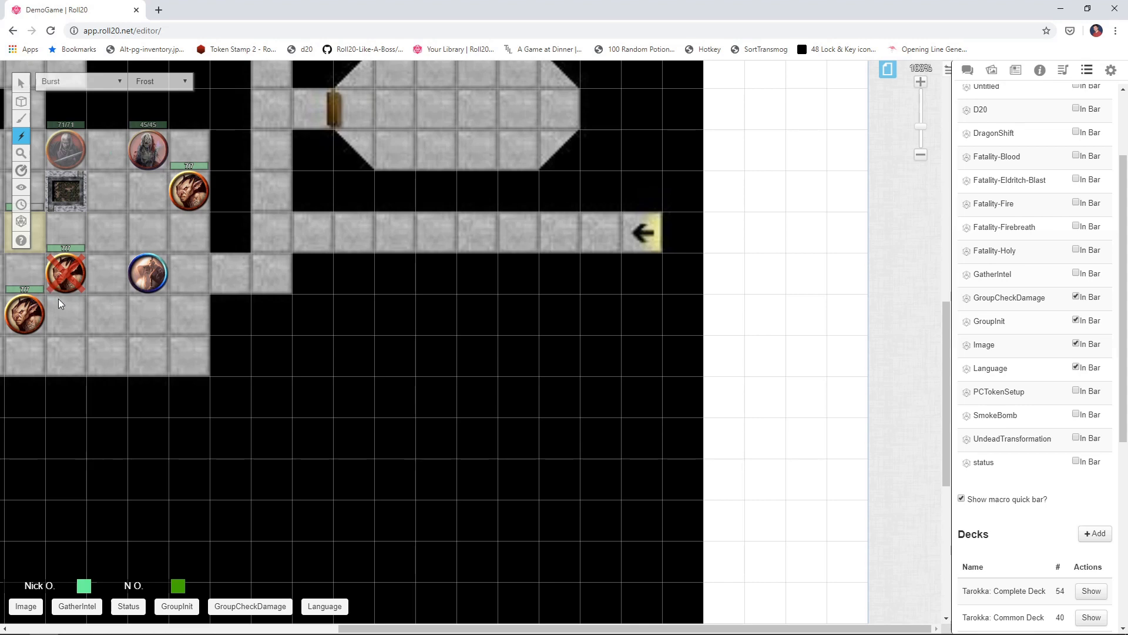
{"action": "mouse_move", "coordinate": [84, 288]}
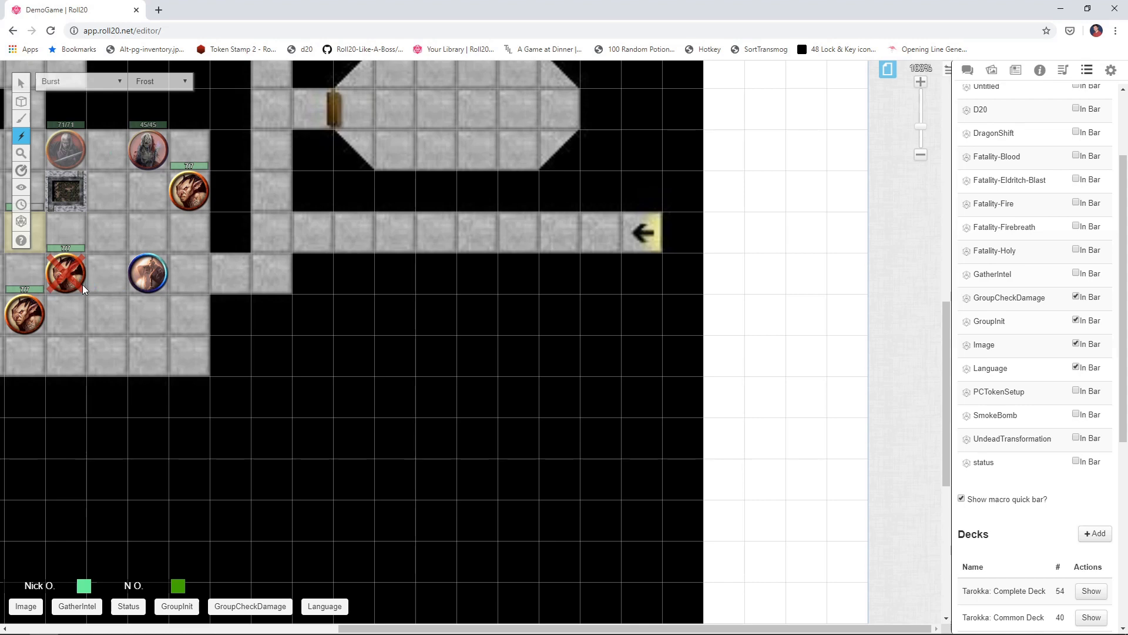
{"action": "mouse_move", "coordinate": [36, 124]}
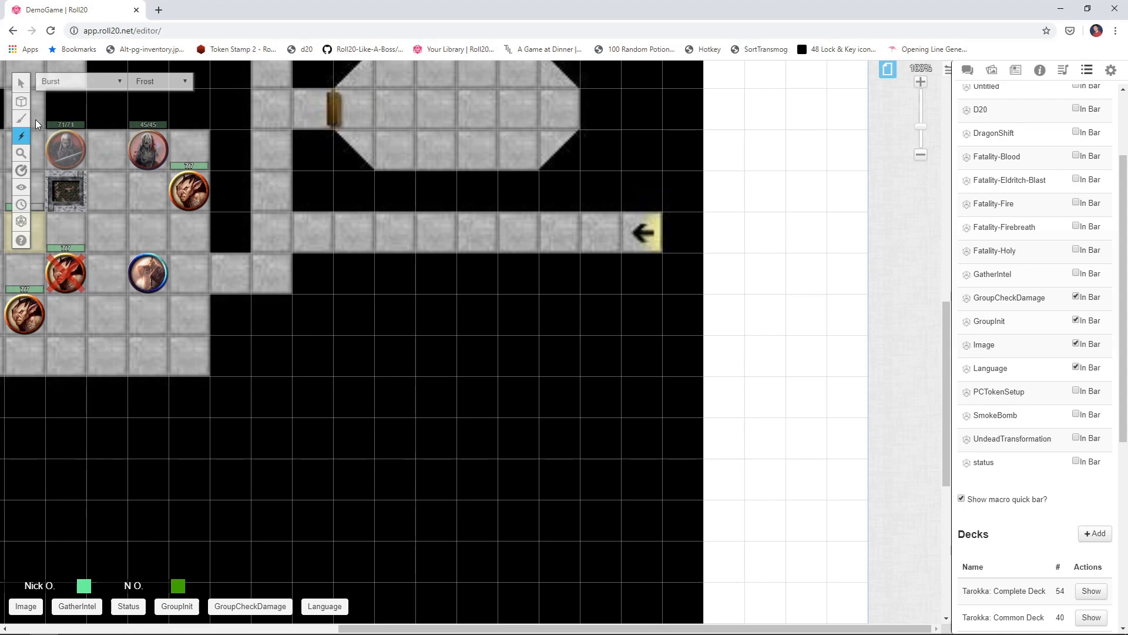
{"action": "left_click", "coordinate": [21, 82]}
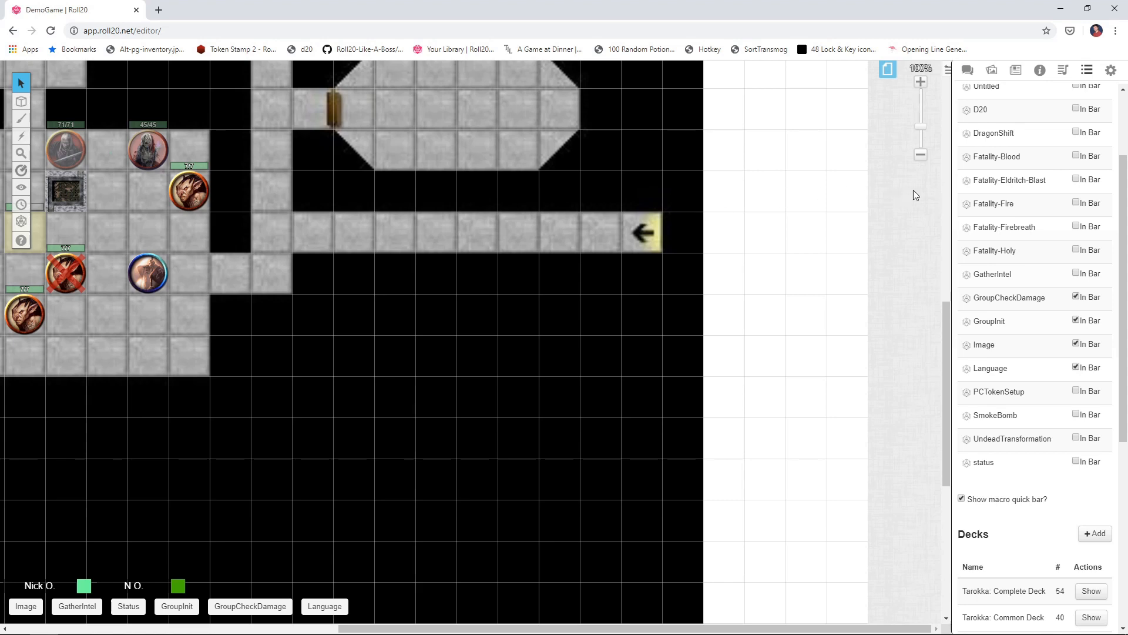
{"action": "mouse_move", "coordinate": [1005, 160]}
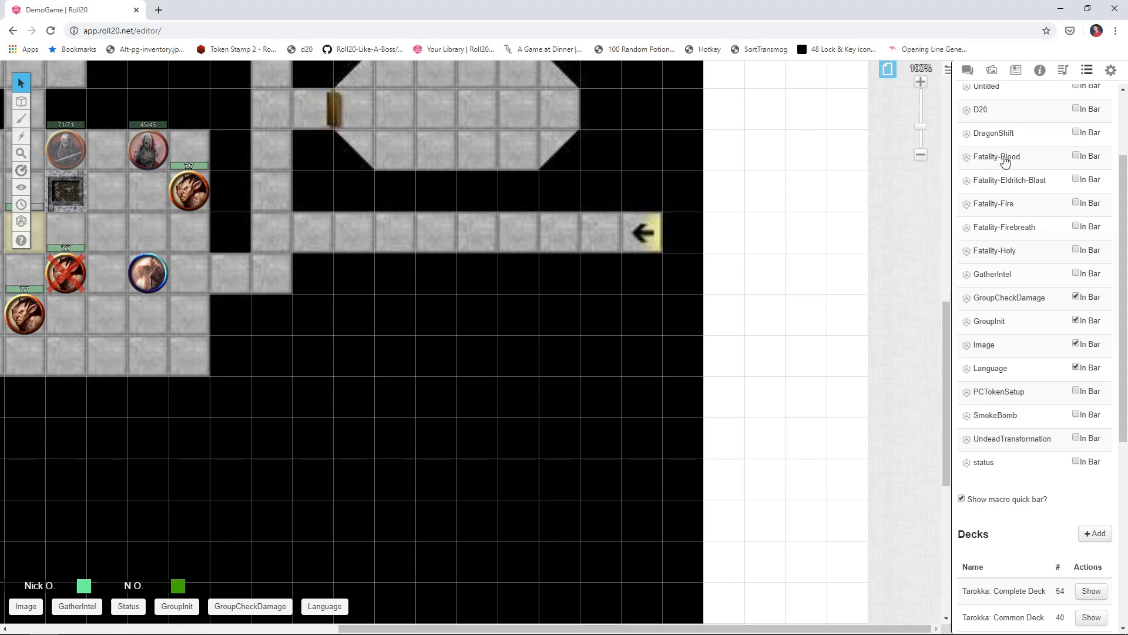
- Test-run Fatality-Blood on the top-right dragonborn token, leaving it bloodied and marked dead
{"action": "left_click", "coordinate": [995, 156]}
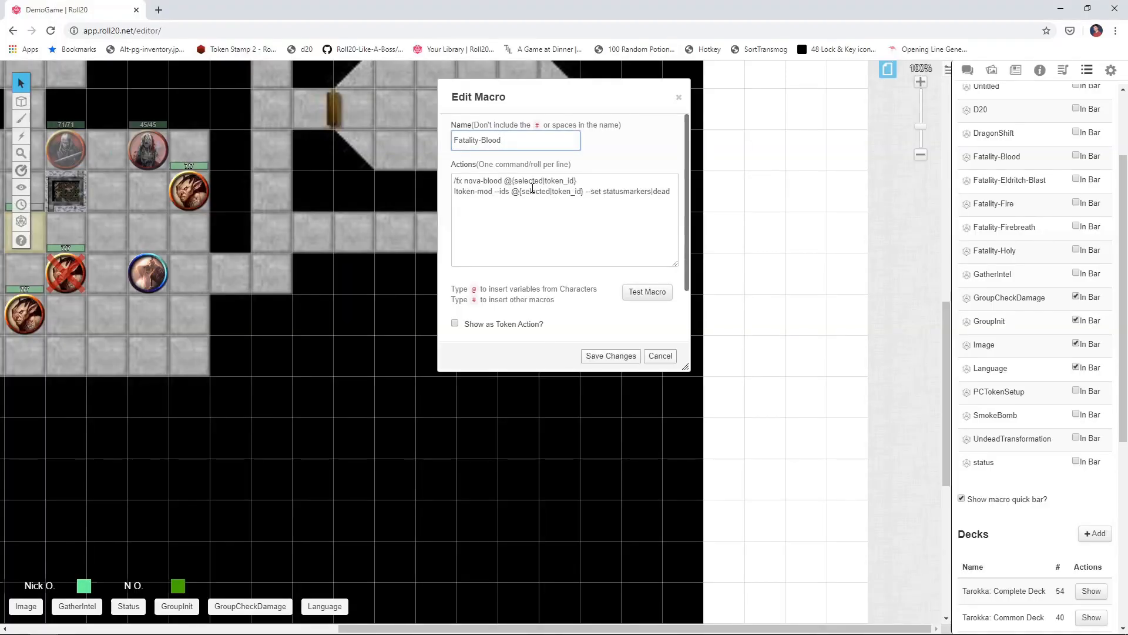
{"action": "mouse_move", "coordinate": [539, 185]}
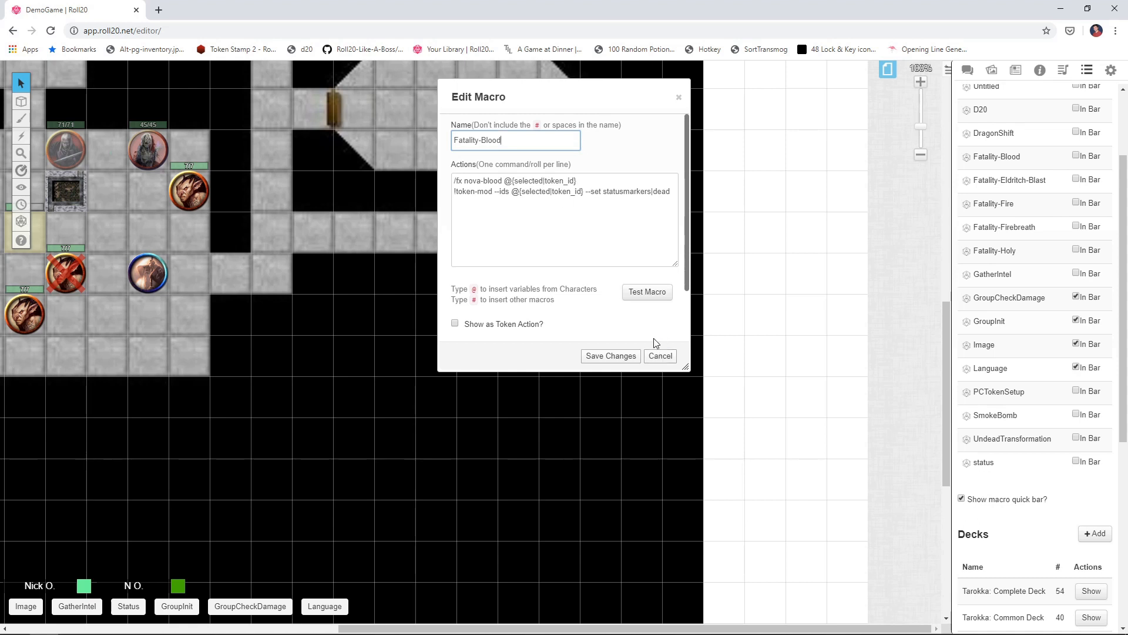
{"action": "mouse_move", "coordinate": [195, 186]}
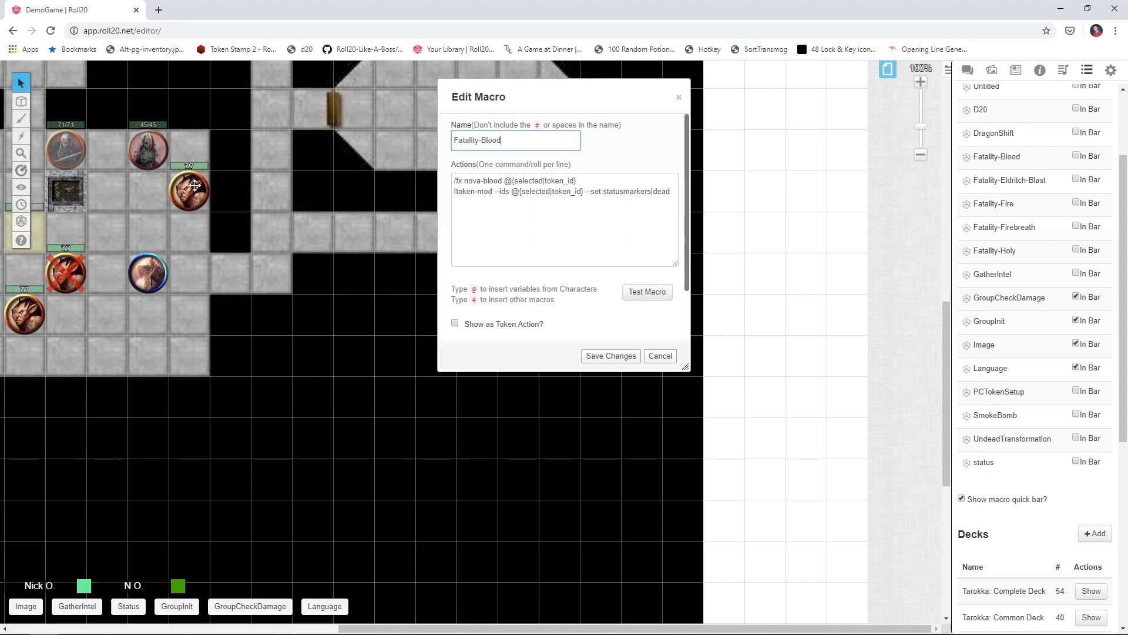
{"action": "left_click", "coordinate": [646, 292]}
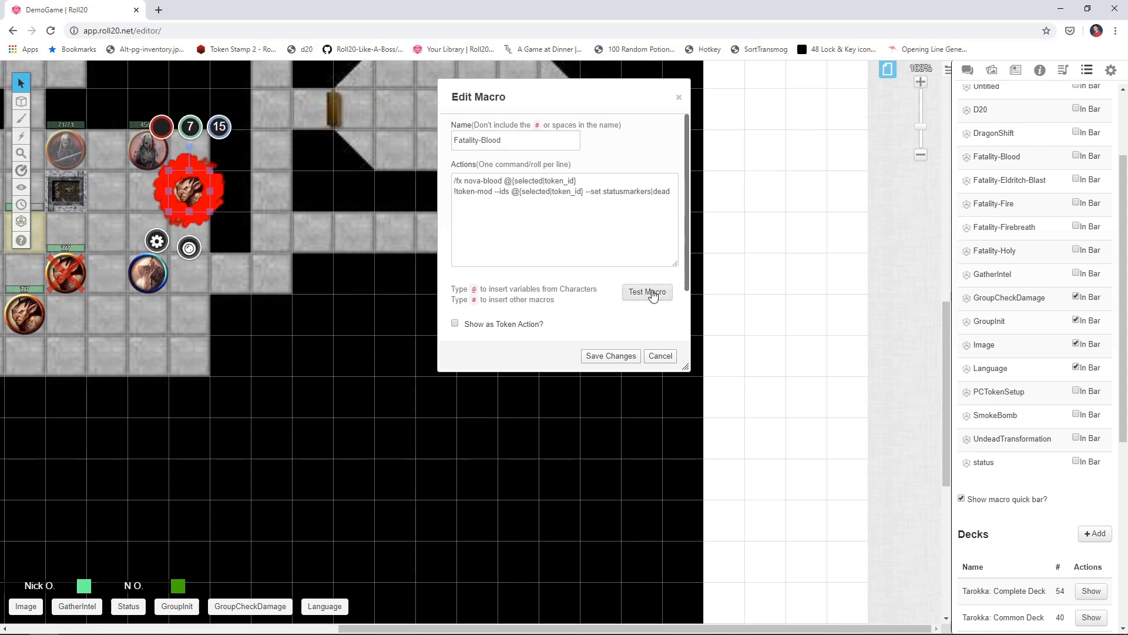
{"action": "left_click", "coordinate": [645, 292]}
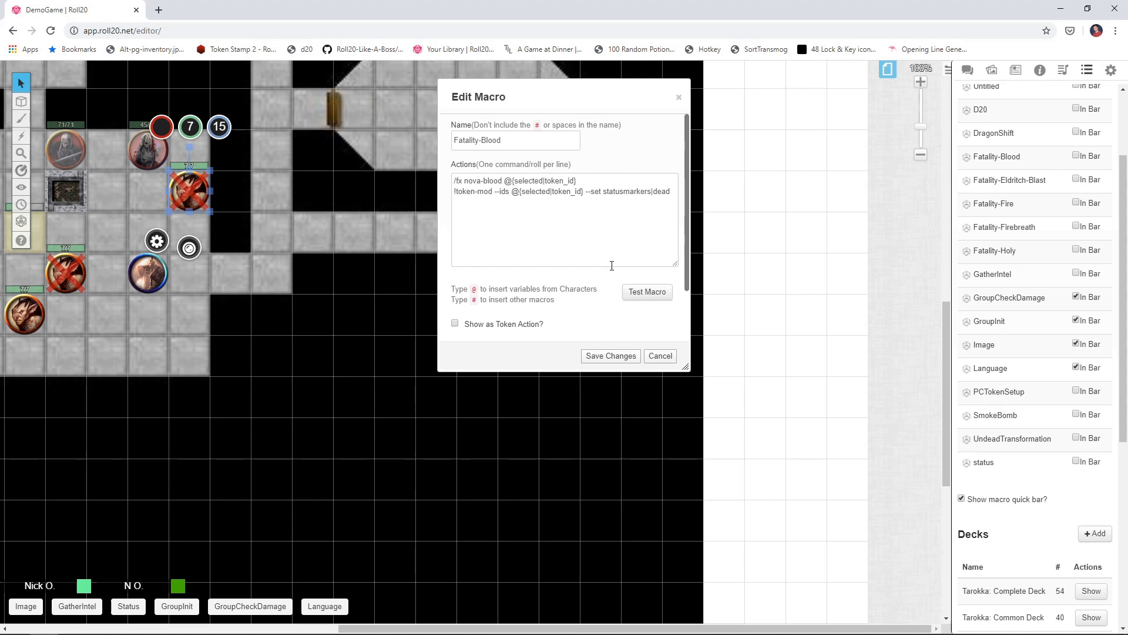
{"action": "left_click", "coordinate": [658, 356]}
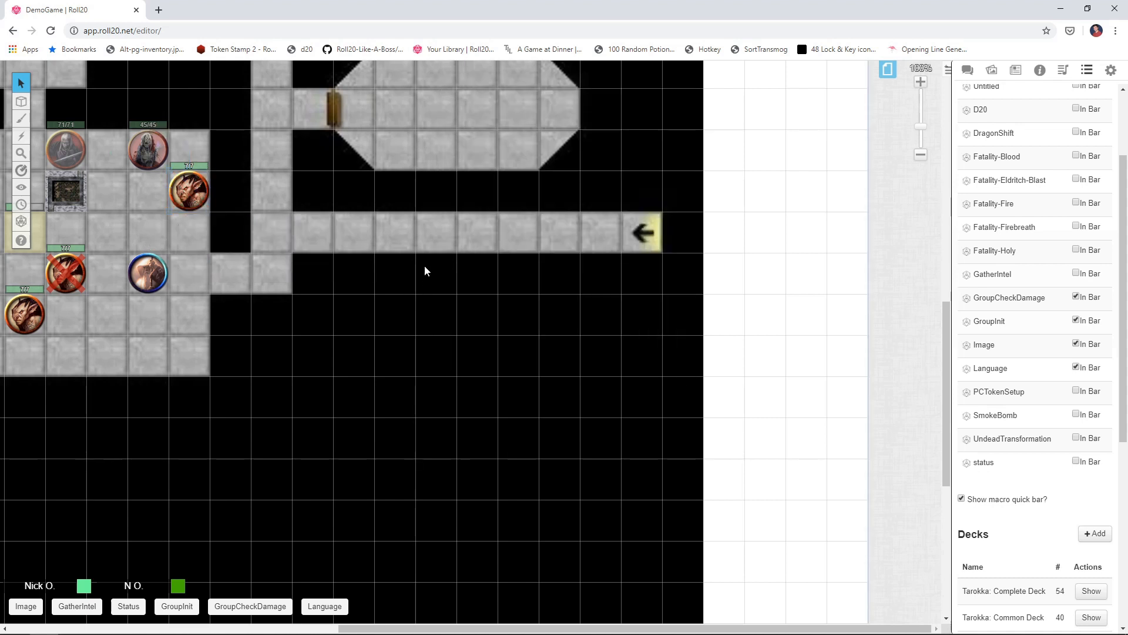
{"action": "mouse_move", "coordinate": [645, 248]}
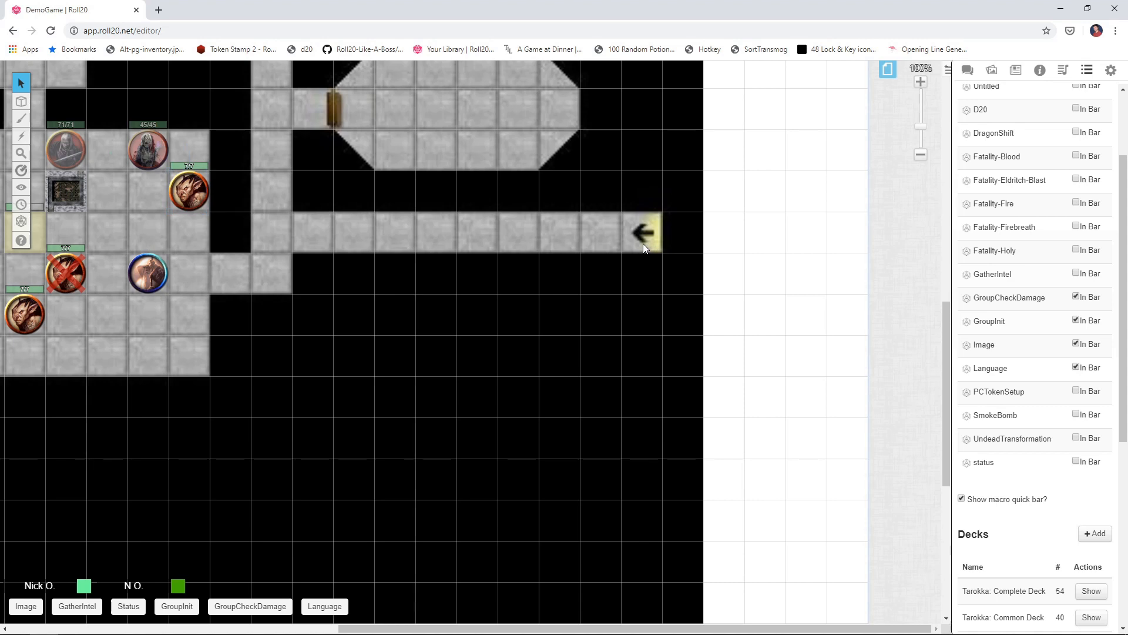
{"action": "mouse_move", "coordinate": [943, 244]}
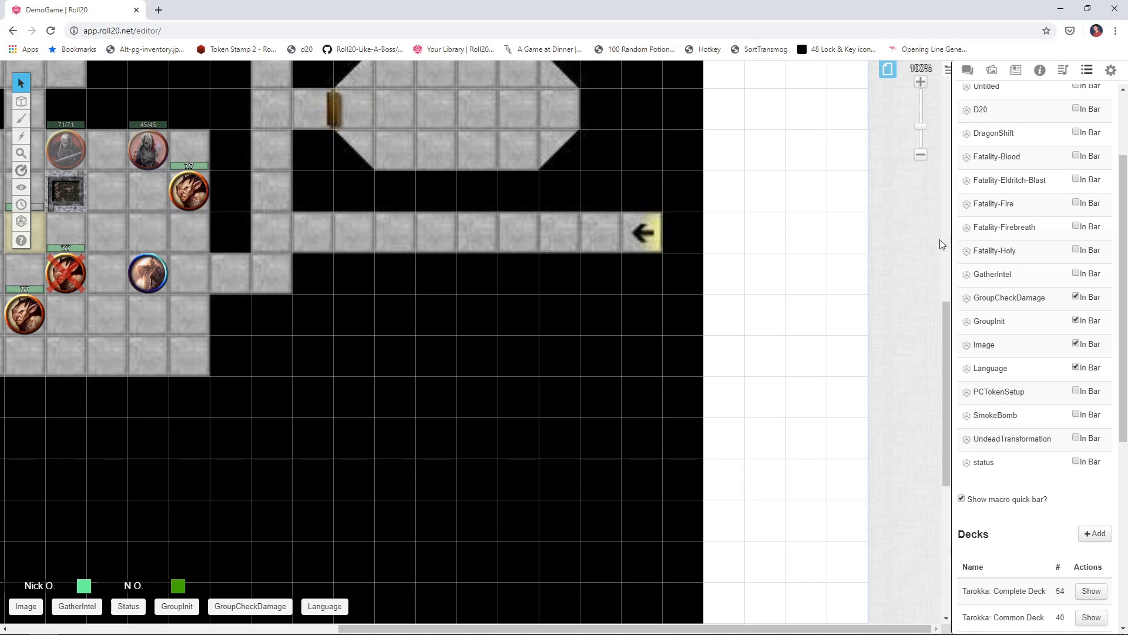
{"action": "left_click", "coordinate": [995, 251]}
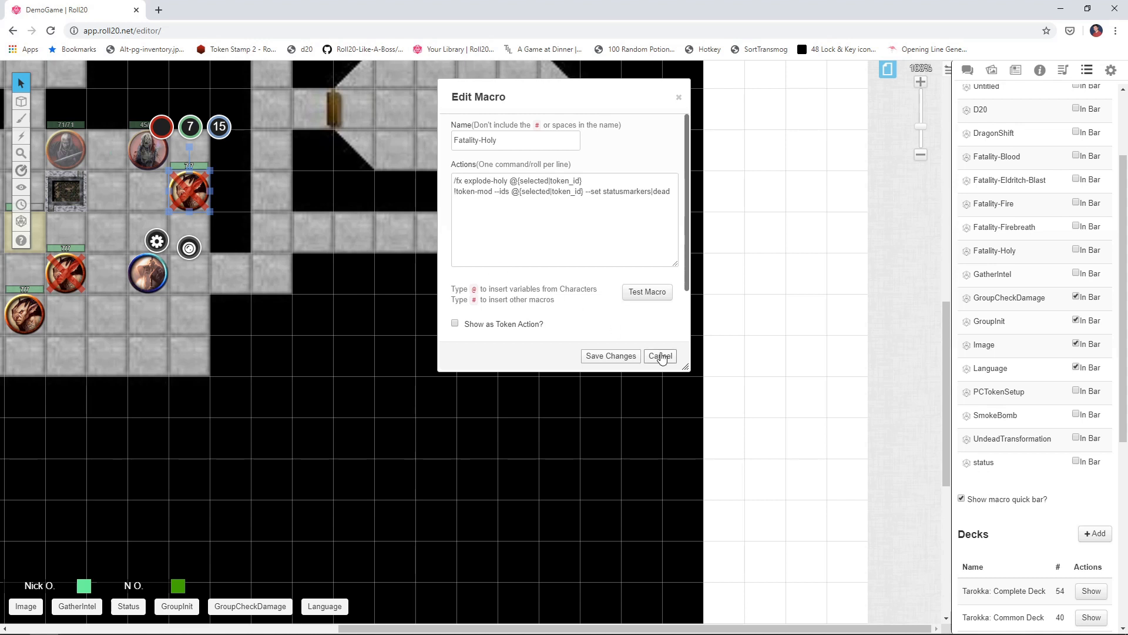
{"action": "left_click", "coordinate": [660, 356]}
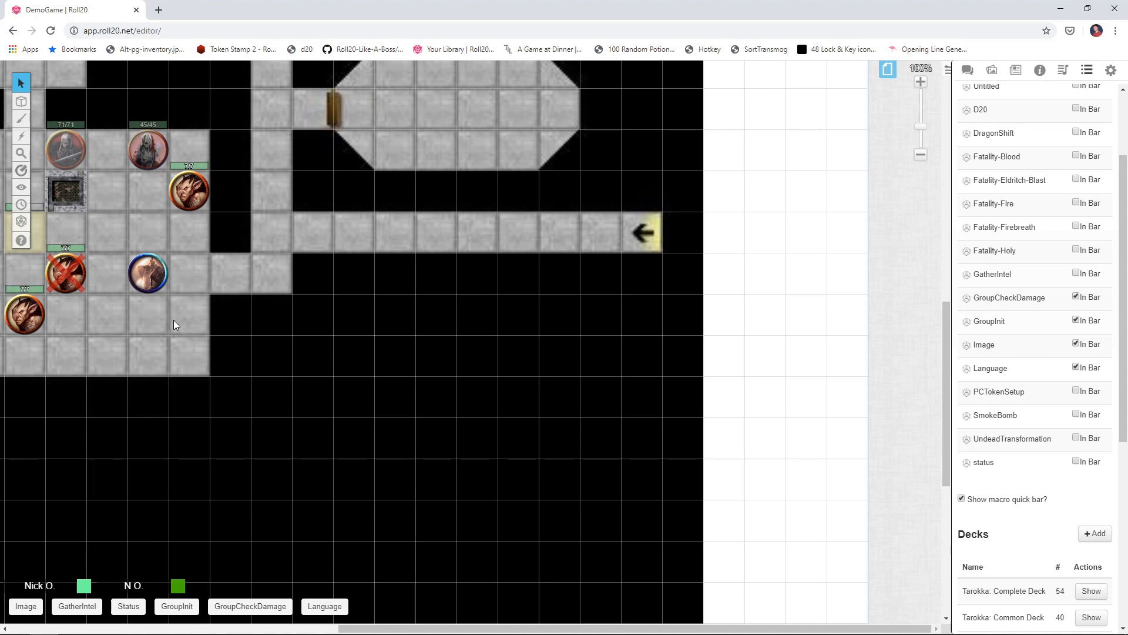
{"action": "mouse_move", "coordinate": [507, 211]}
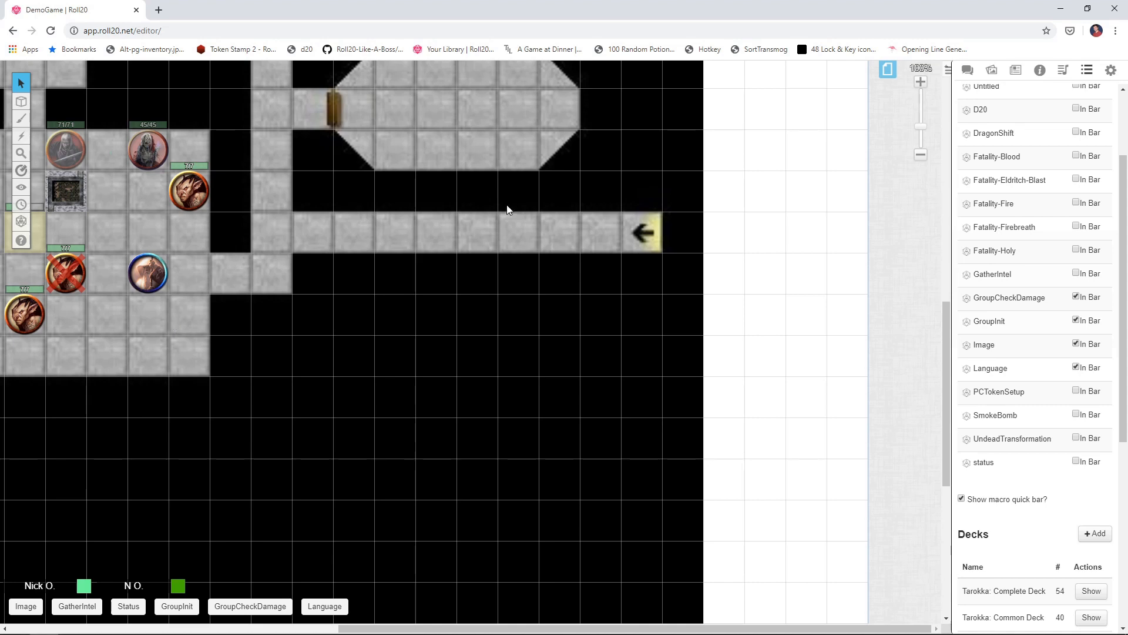
{"action": "mouse_move", "coordinate": [1019, 183]}
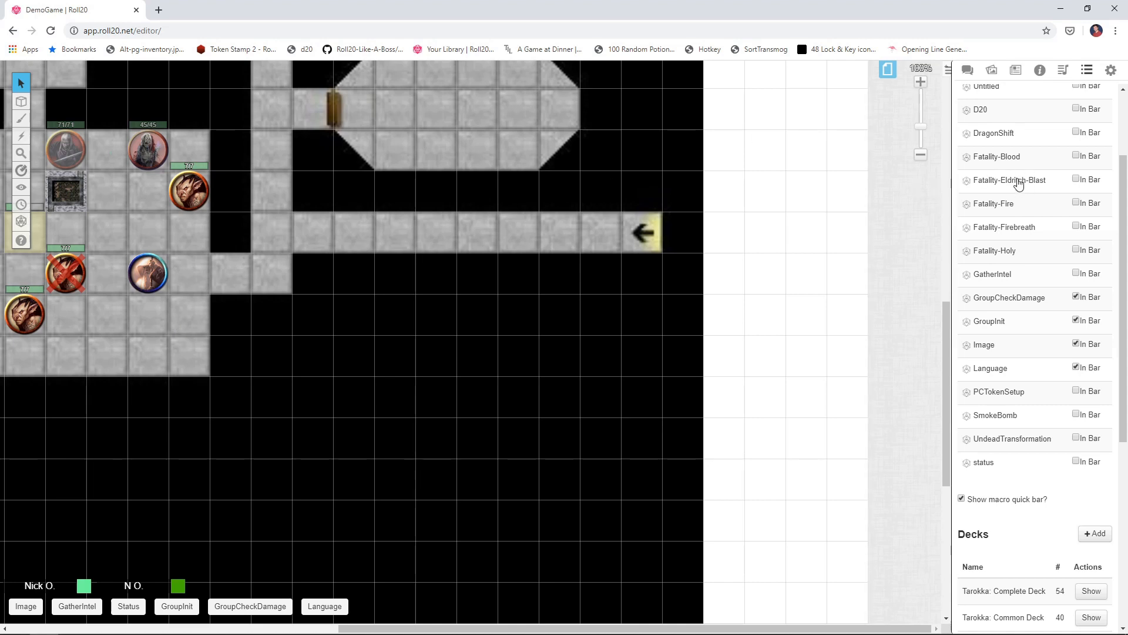
{"action": "left_click", "coordinate": [1009, 180]}
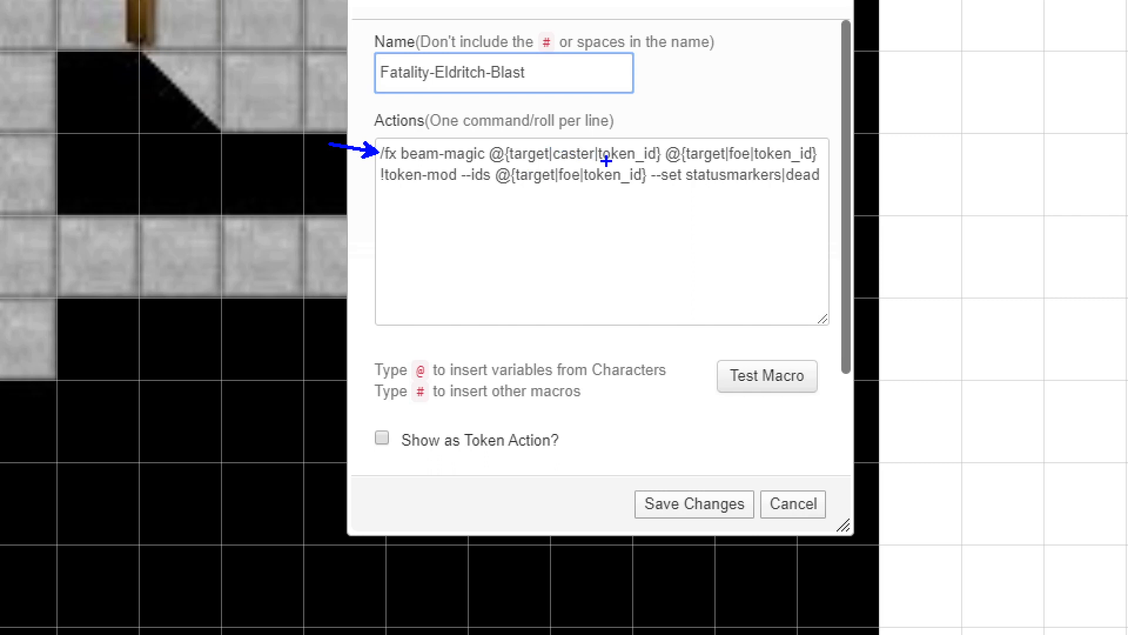
{"action": "mouse_move", "coordinate": [534, 160]}
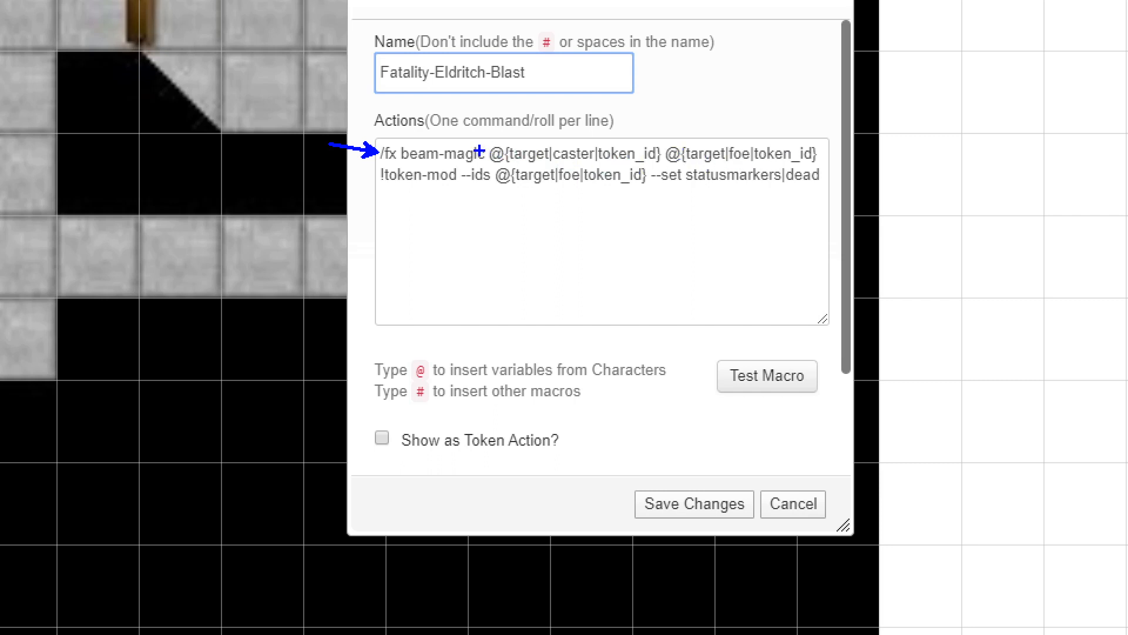
{"action": "double_click", "coordinate": [565, 154]}
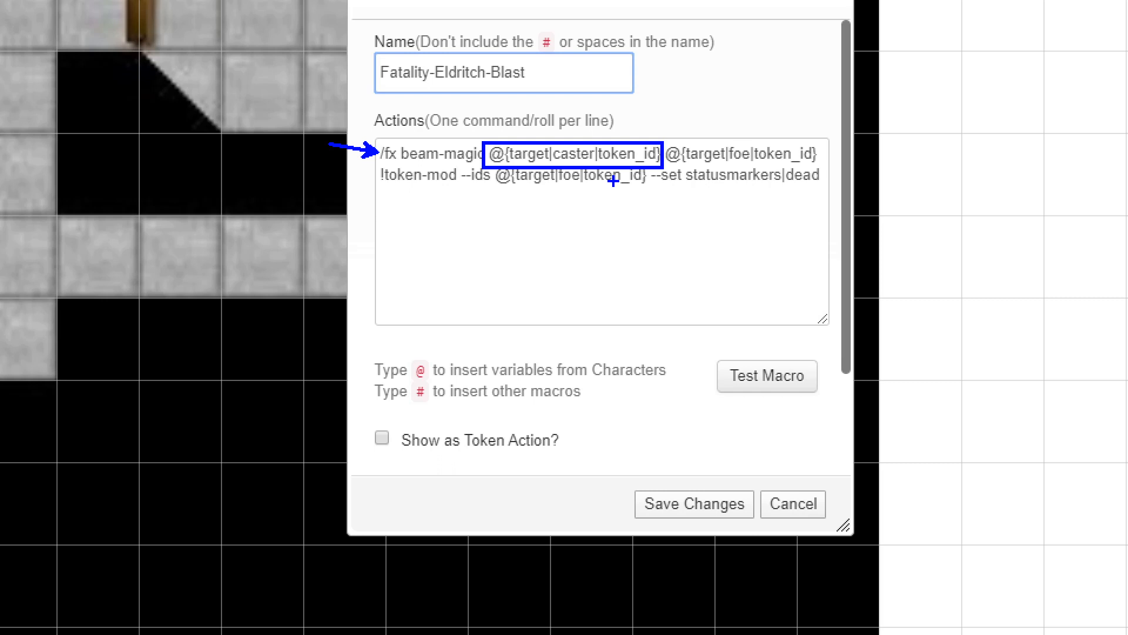
{"action": "mouse_move", "coordinate": [667, 138]}
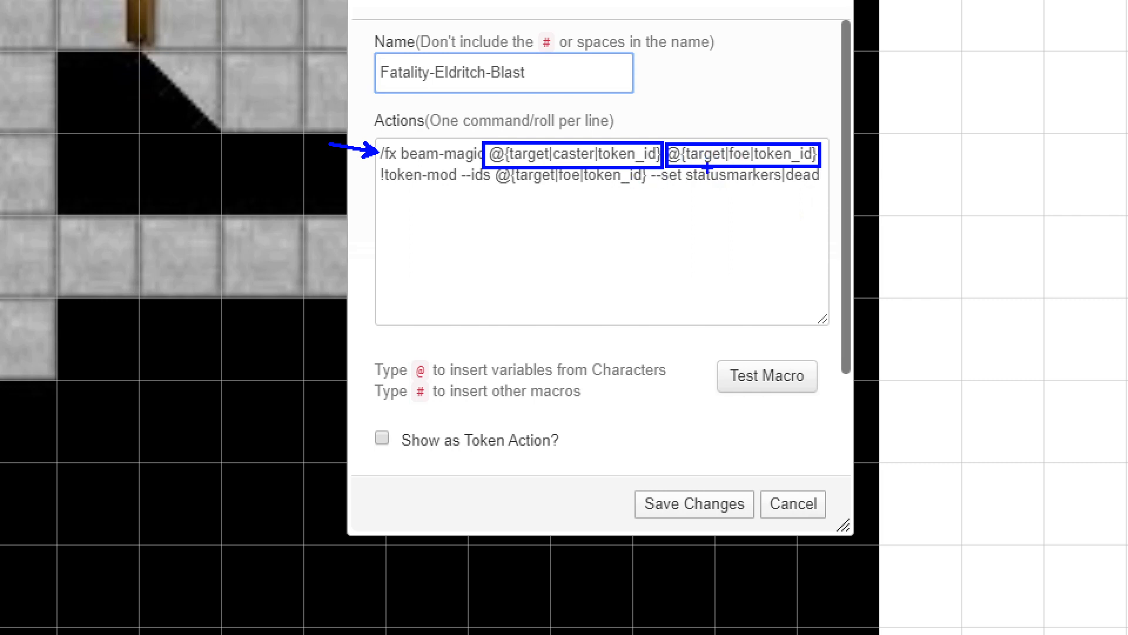
{"action": "mouse_move", "coordinate": [555, 182]}
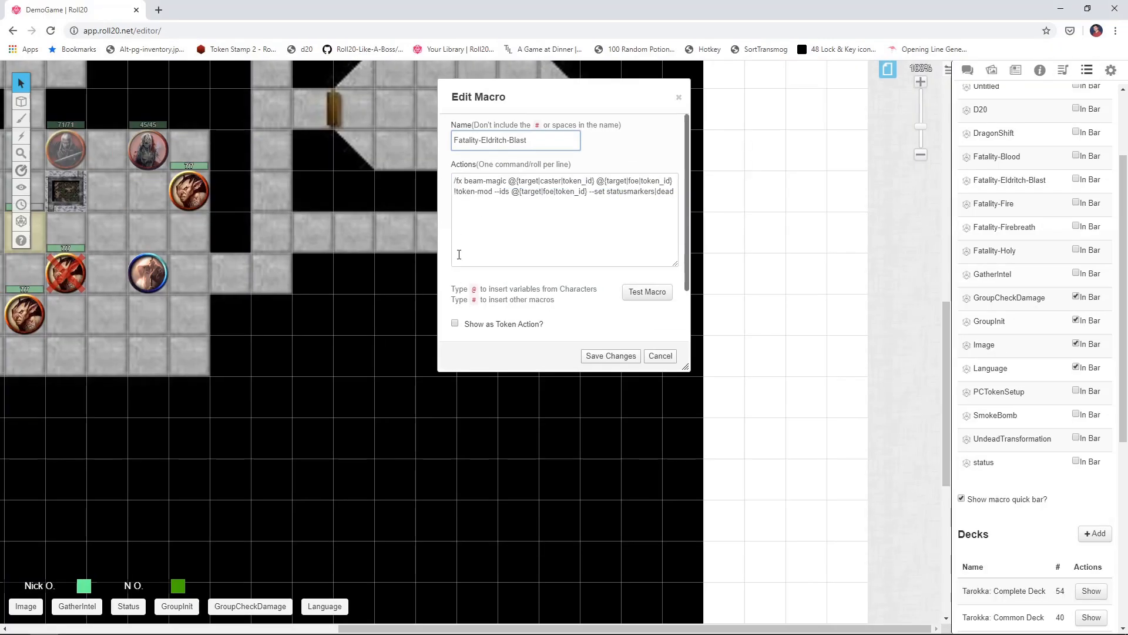
- Test Fatality-Eldritch-Blast with a caster and foe token, marking the foe dead, then close the editor
{"action": "left_click", "coordinate": [646, 291]}
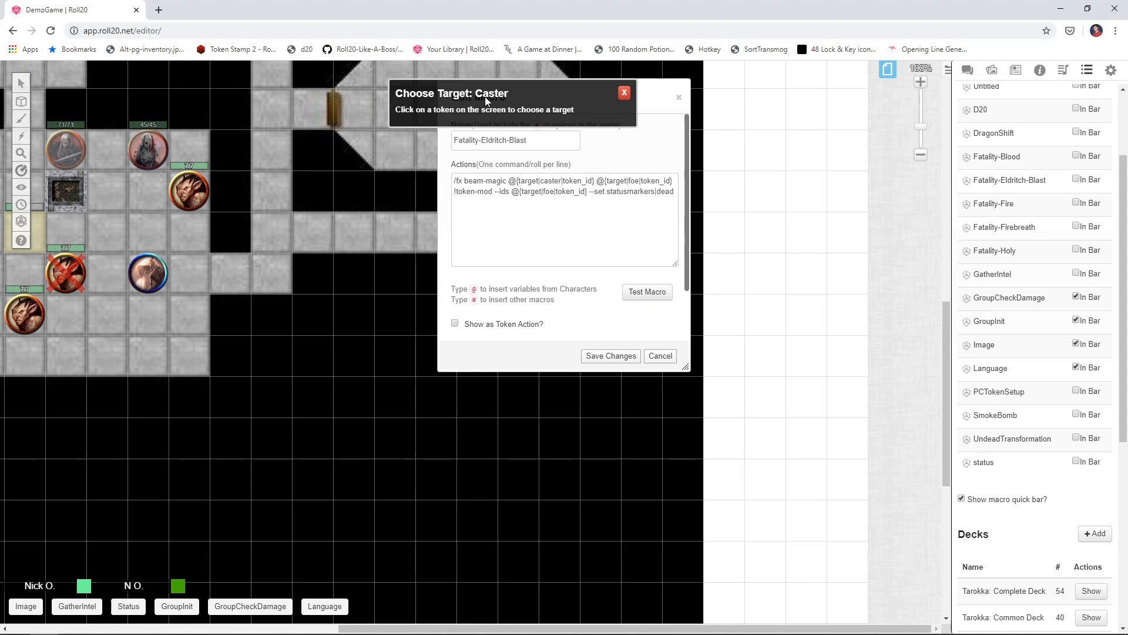
{"action": "mouse_move", "coordinate": [503, 131]}
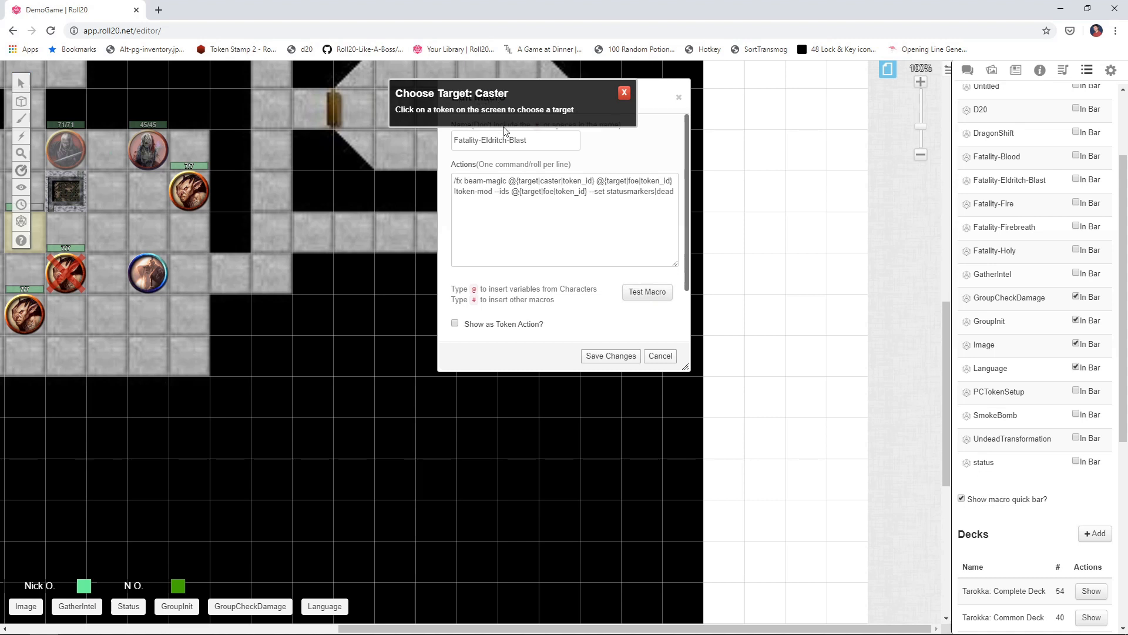
{"action": "double_click", "coordinate": [551, 181]}
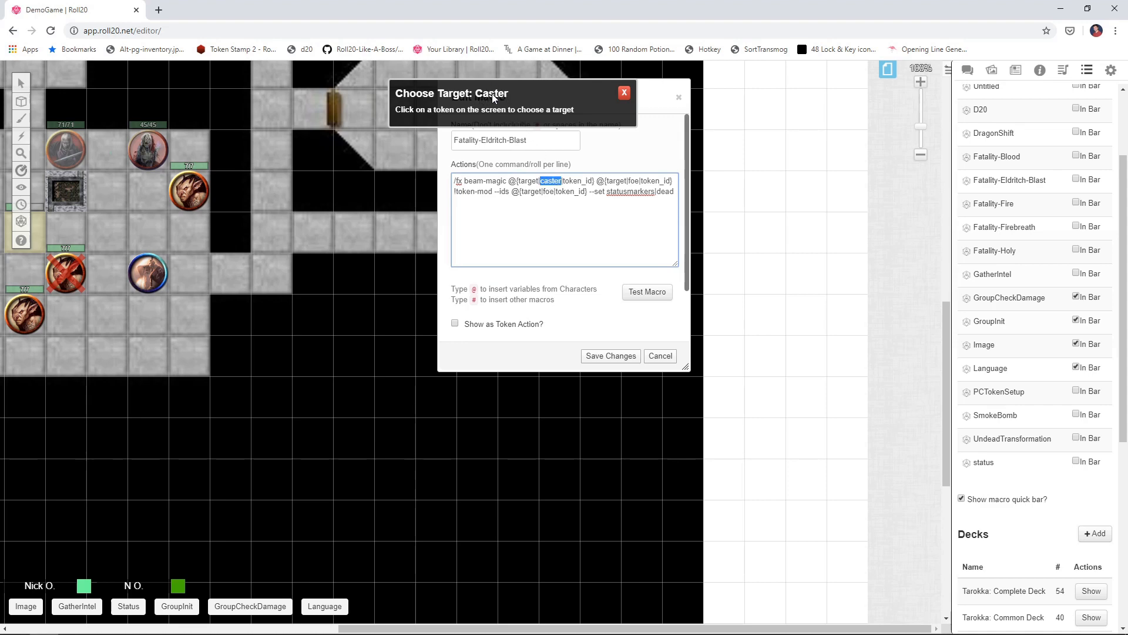
{"action": "mouse_move", "coordinate": [219, 275]}
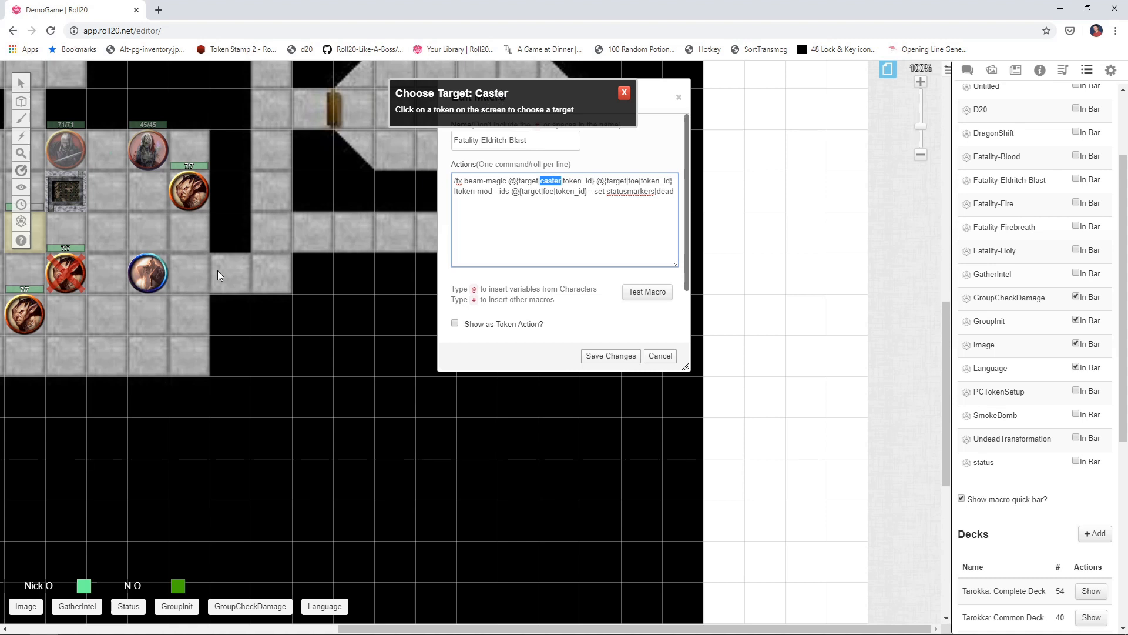
{"action": "left_click", "coordinate": [147, 272]}
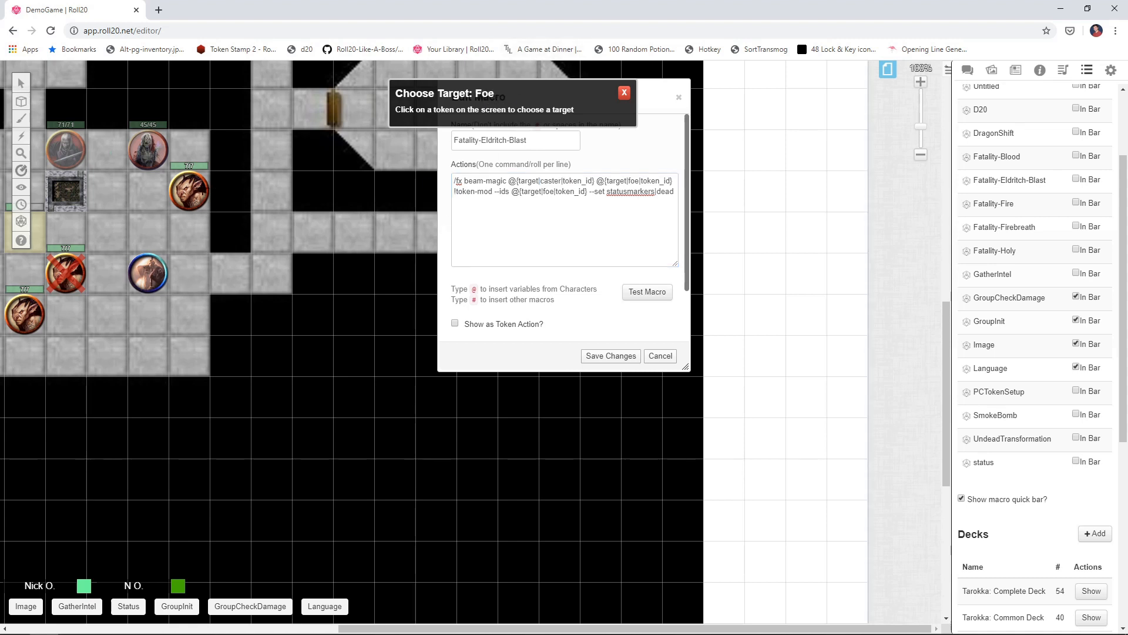
{"action": "left_click", "coordinate": [190, 192]}
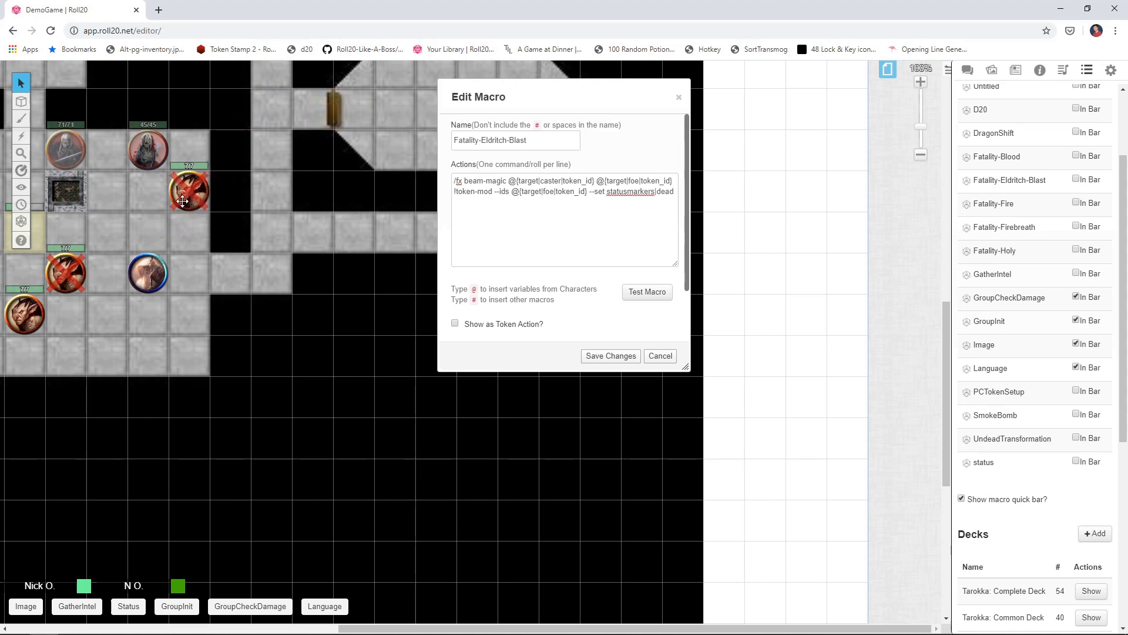
{"action": "left_click", "coordinate": [658, 356]}
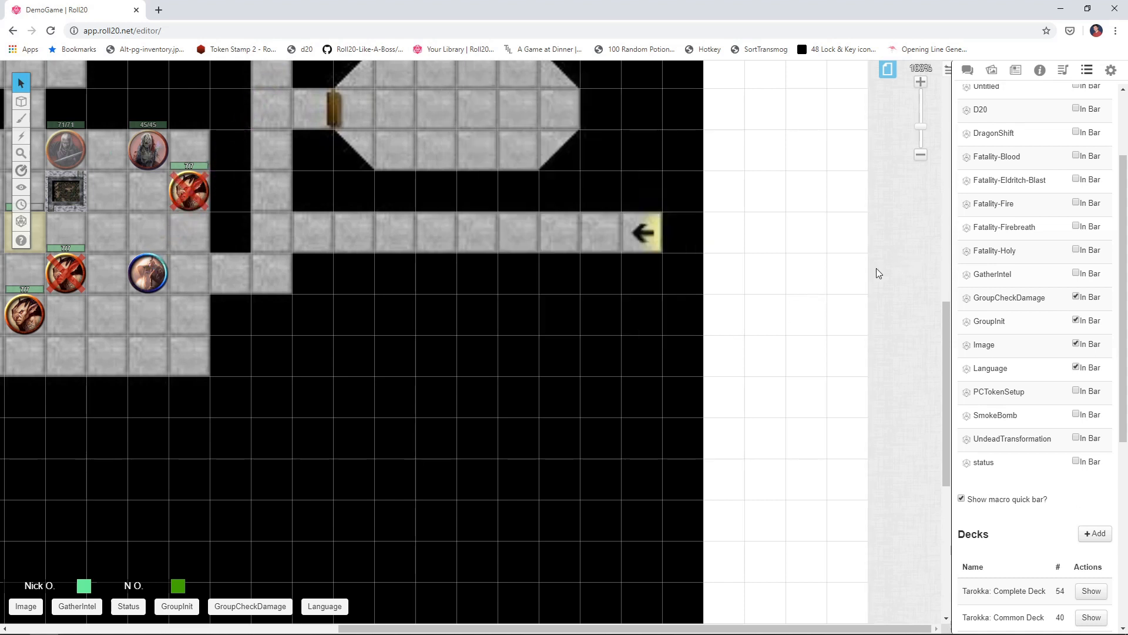
- Open Fatality-Firebreath and test it on a chosen victim token
{"action": "left_click", "coordinate": [1002, 227]}
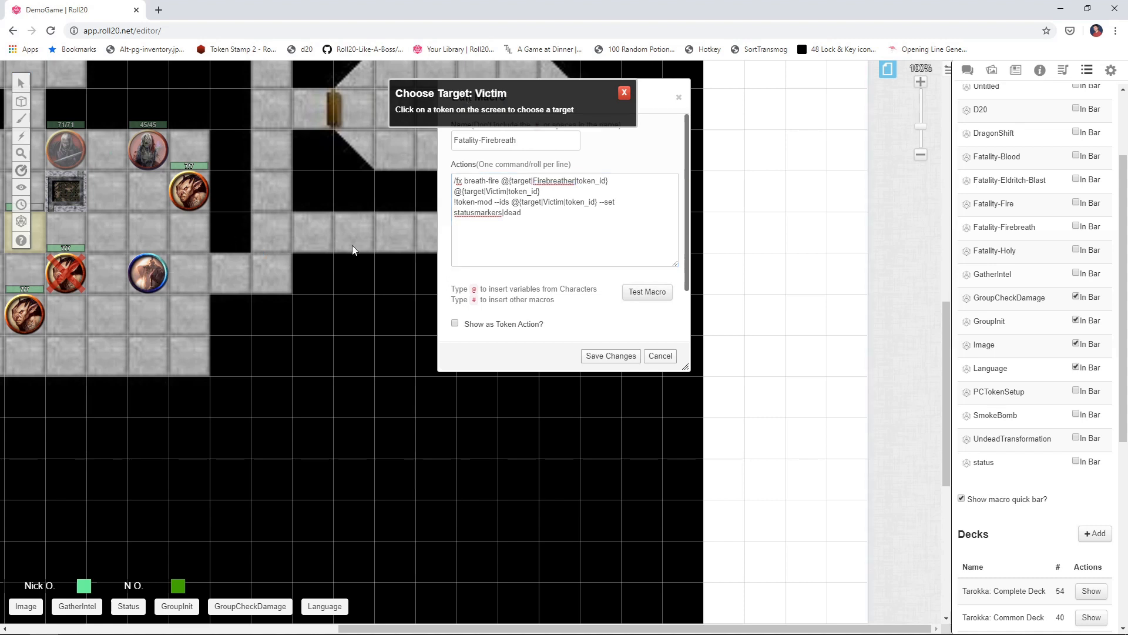
{"action": "left_click", "coordinate": [189, 190]}
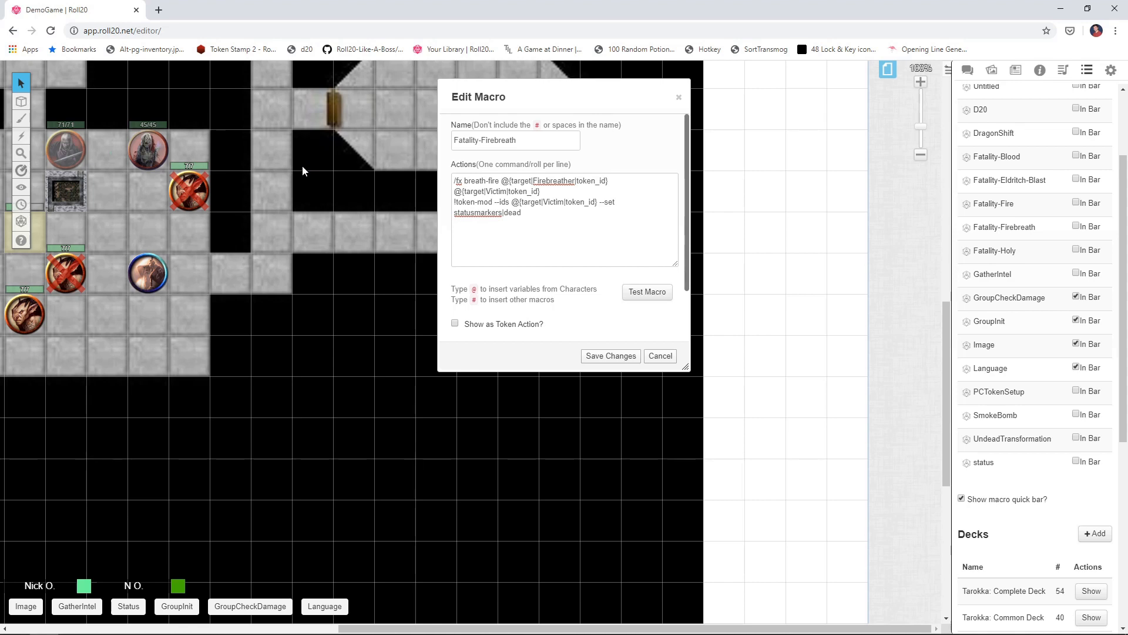
- Close the Firebreath macro editor and show a player browser window beside the GM view
{"action": "left_click", "coordinate": [507, 212]}
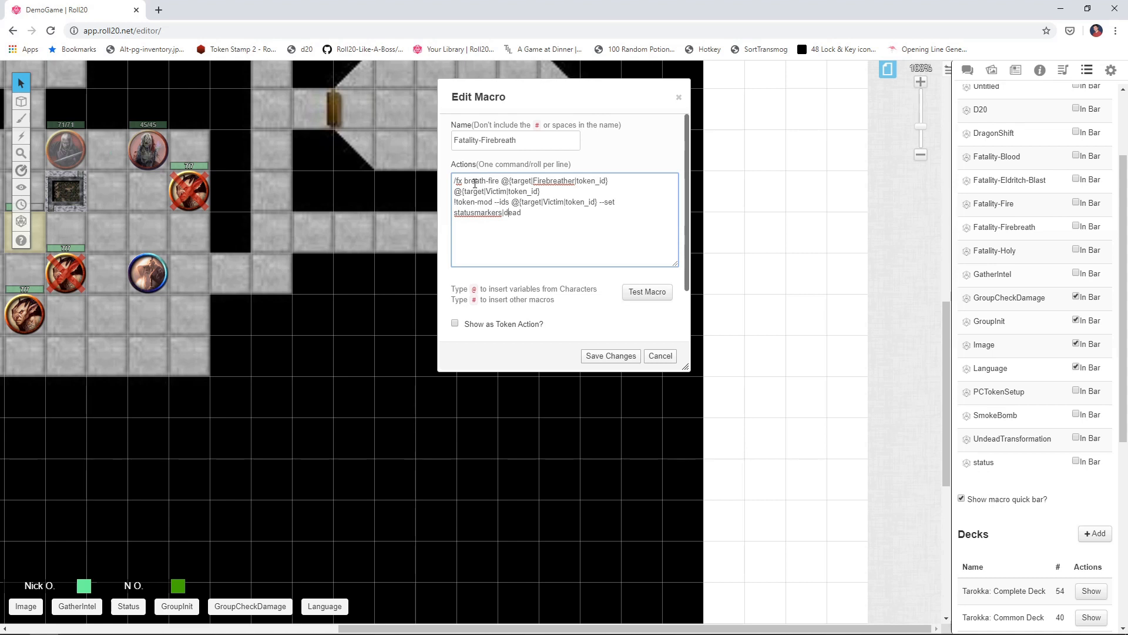
{"action": "left_click", "coordinate": [658, 355]}
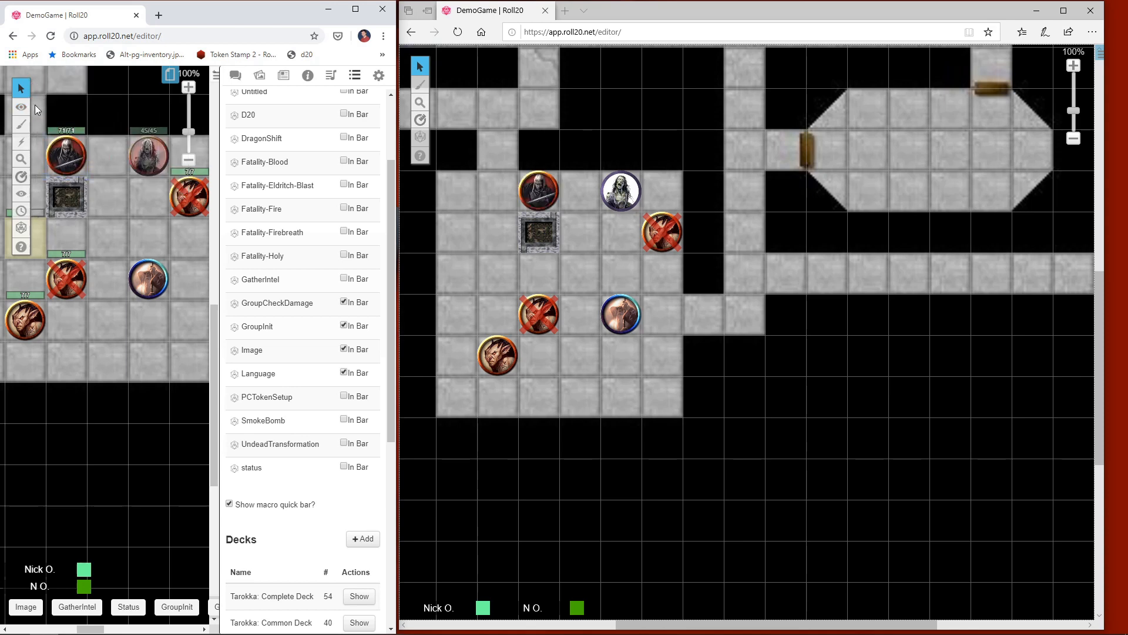
- Return to the maximised GM window with the Macros tab visible
{"action": "left_click", "coordinate": [66, 155]}
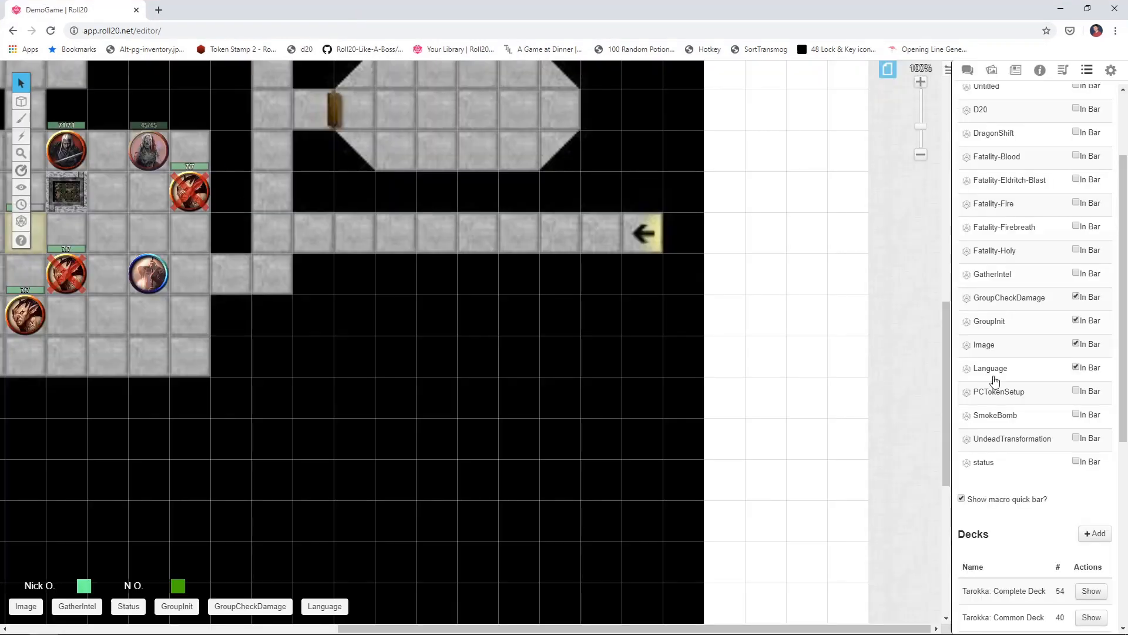
- Test-run SmokeBomb on a drow token, hiding it from the players' view
{"action": "left_click", "coordinate": [995, 415]}
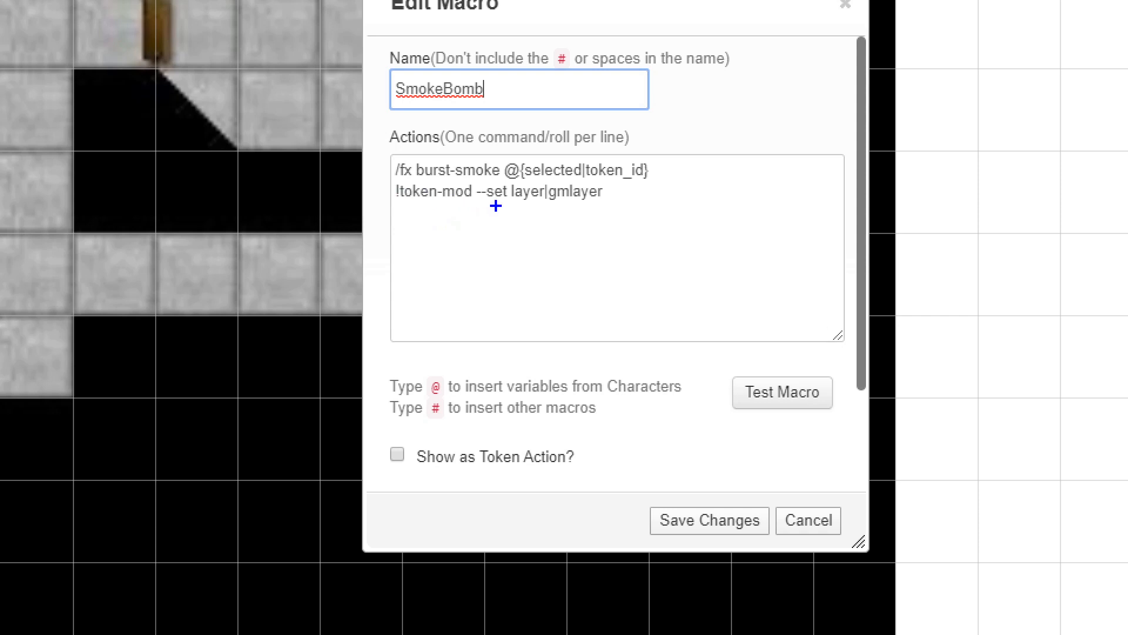
{"action": "mouse_move", "coordinate": [522, 201]}
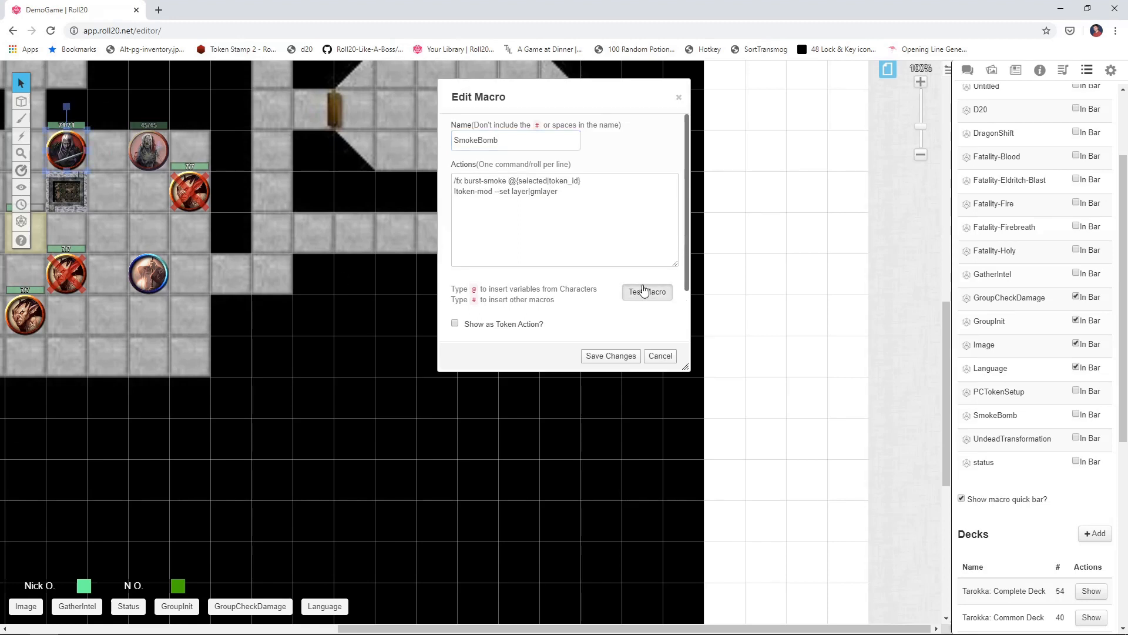
{"action": "left_click", "coordinate": [646, 292]}
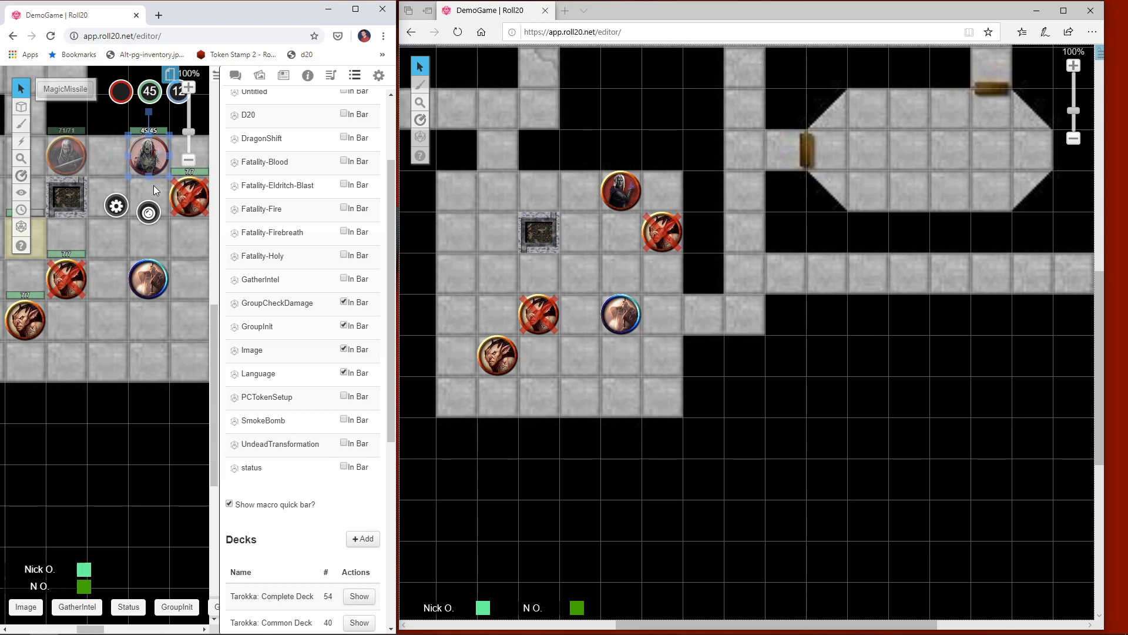
{"action": "mouse_move", "coordinate": [158, 188]}
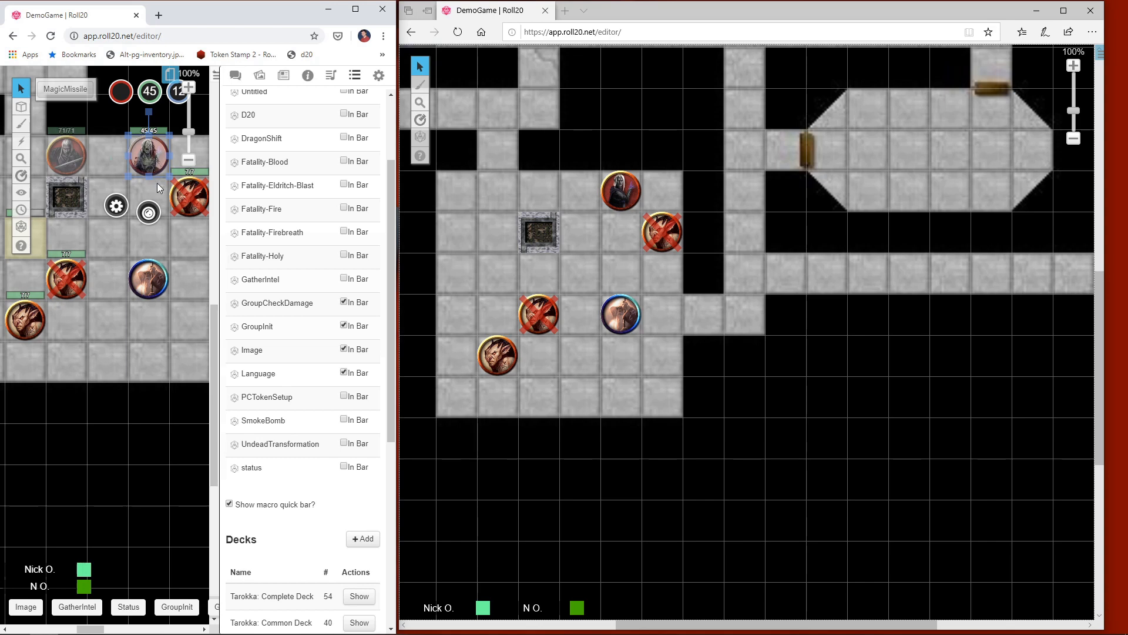
{"action": "mouse_move", "coordinate": [539, 217]}
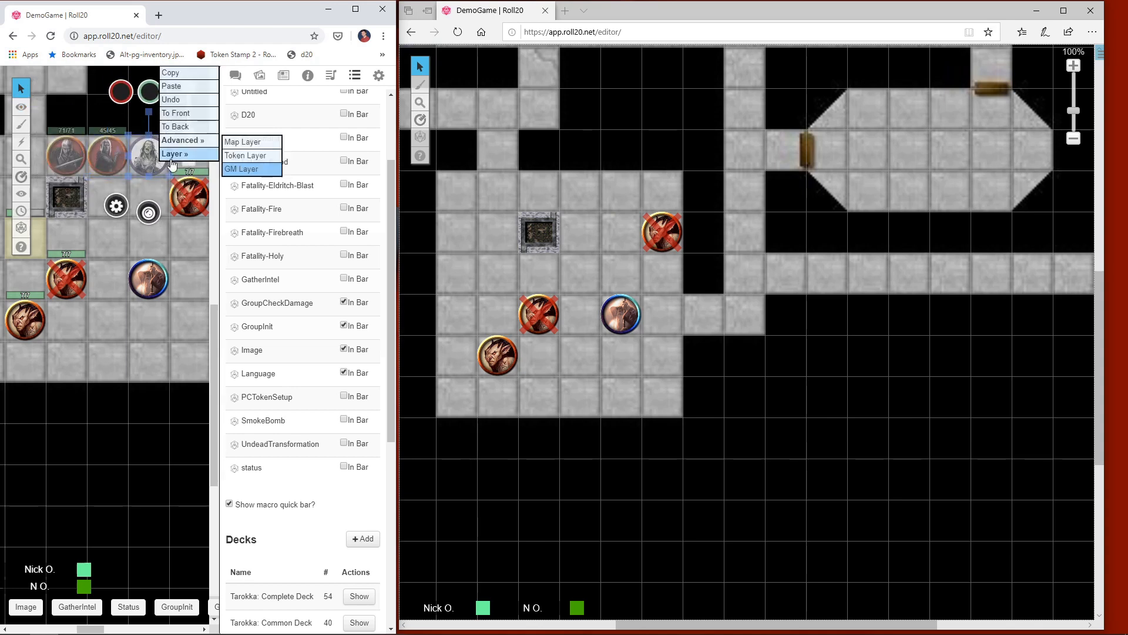
- Move the hidden drow token back onto the token layer so players see it
{"action": "left_click", "coordinate": [243, 169]}
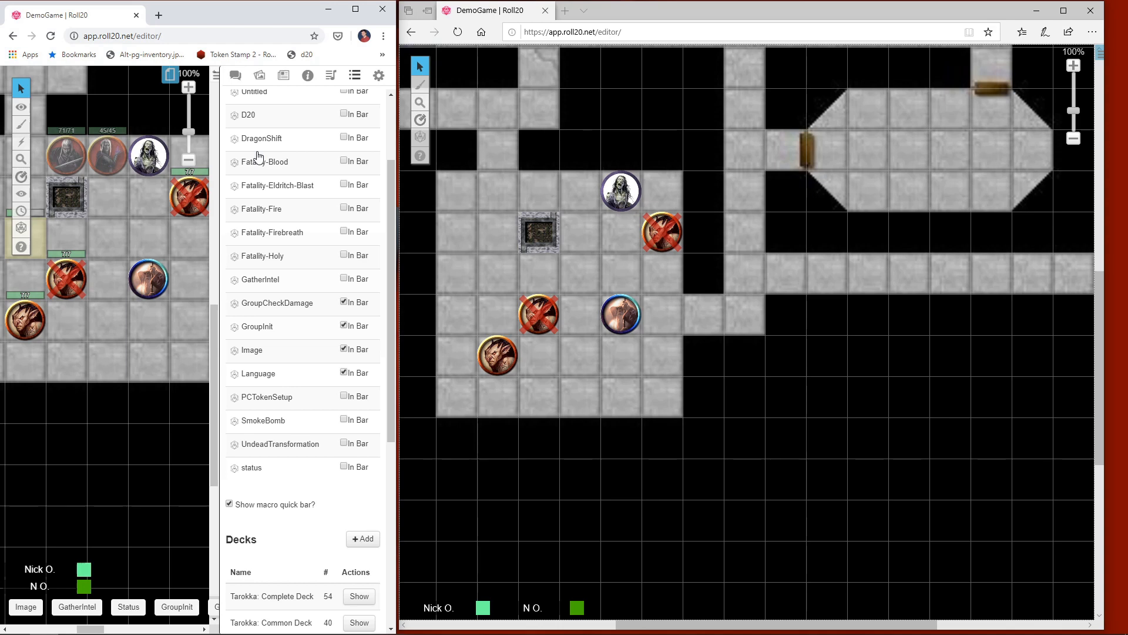
{"action": "mouse_move", "coordinate": [179, 158]}
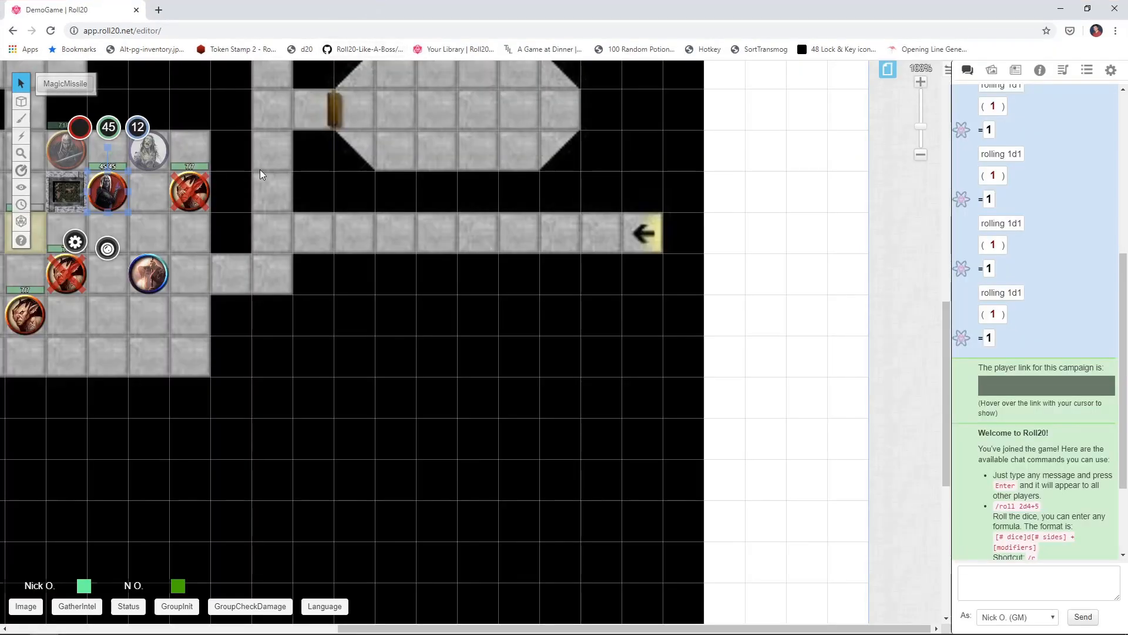
{"action": "mouse_move", "coordinate": [132, 204]}
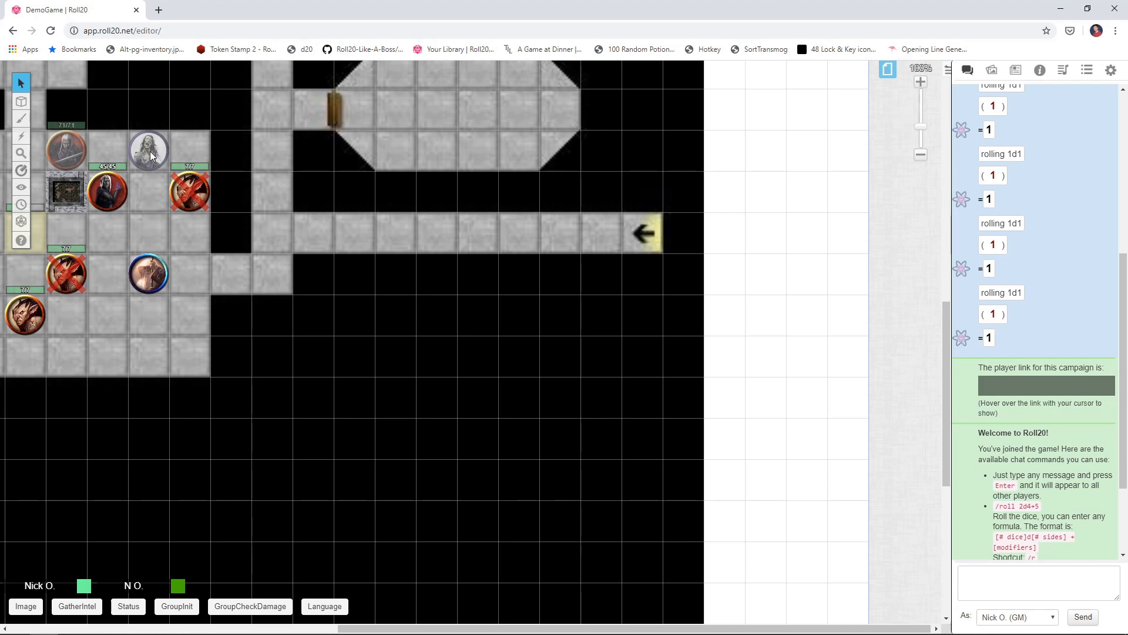
- Show the Collection/Macros tab in the right sidebar instead of the chat log
{"action": "left_click", "coordinate": [1086, 70]}
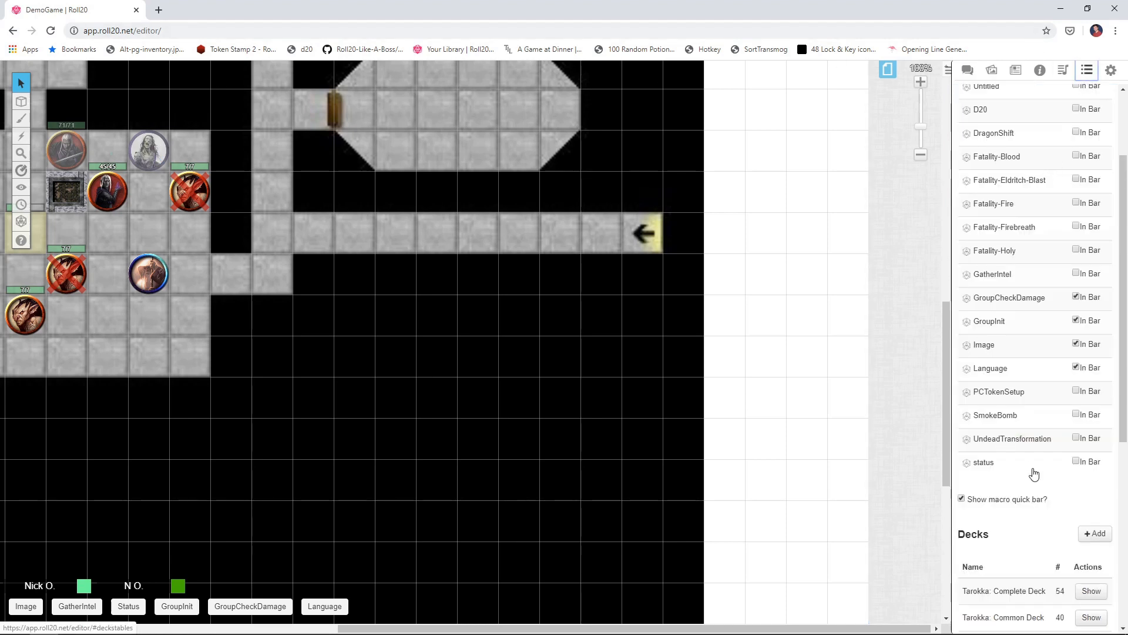
{"action": "left_click", "coordinate": [1010, 439]}
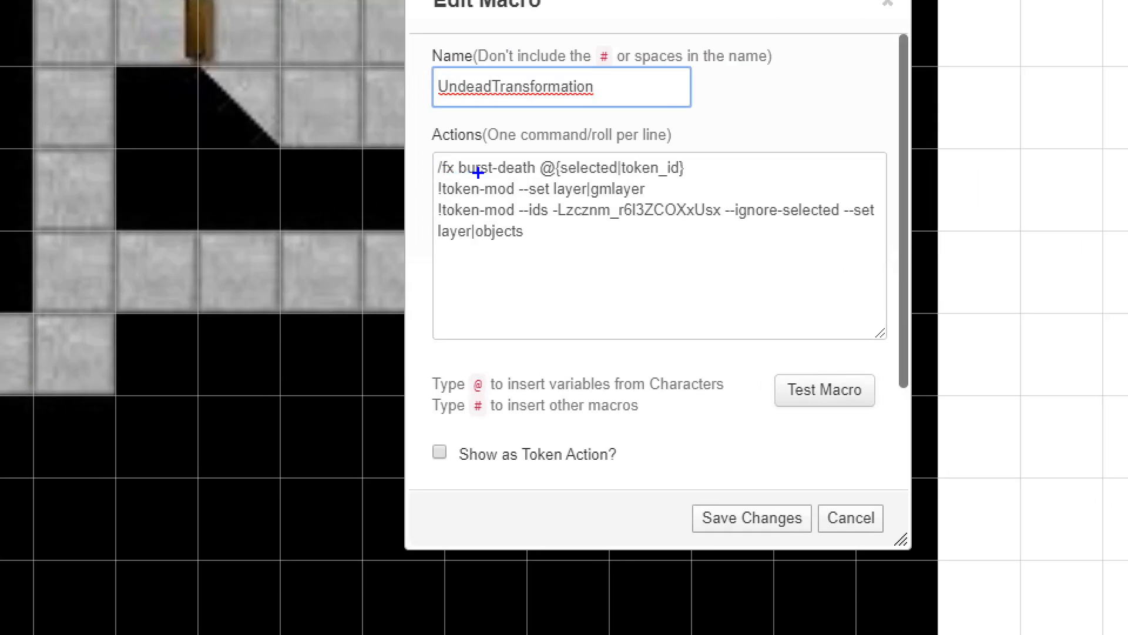
{"action": "mouse_move", "coordinate": [506, 176]}
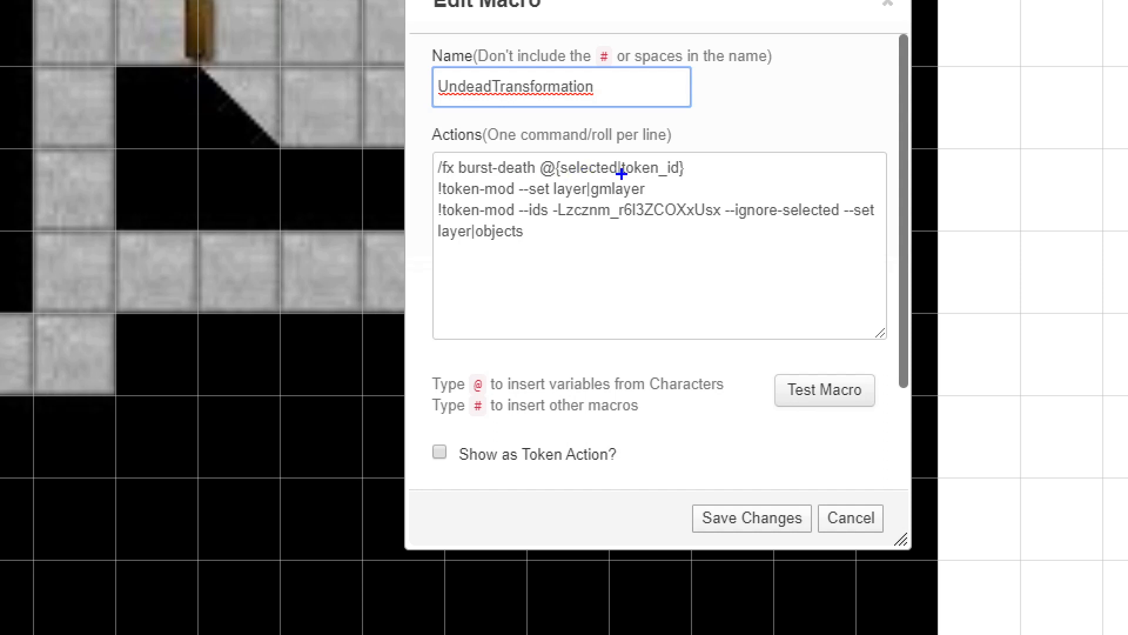
{"action": "mouse_move", "coordinate": [689, 172]}
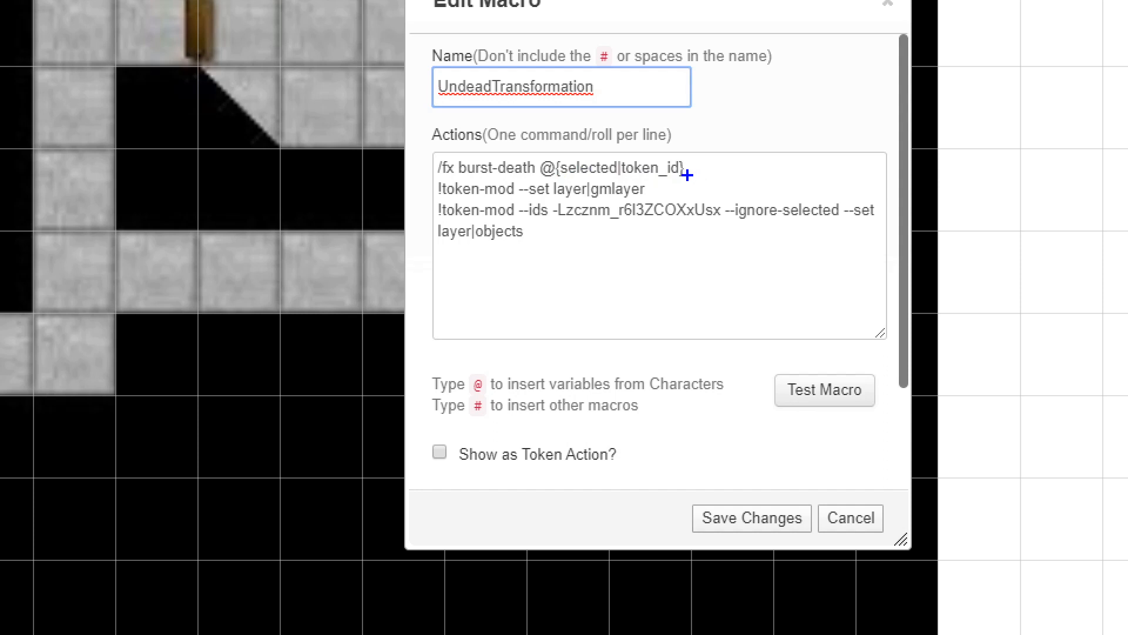
{"action": "mouse_move", "coordinate": [652, 194]}
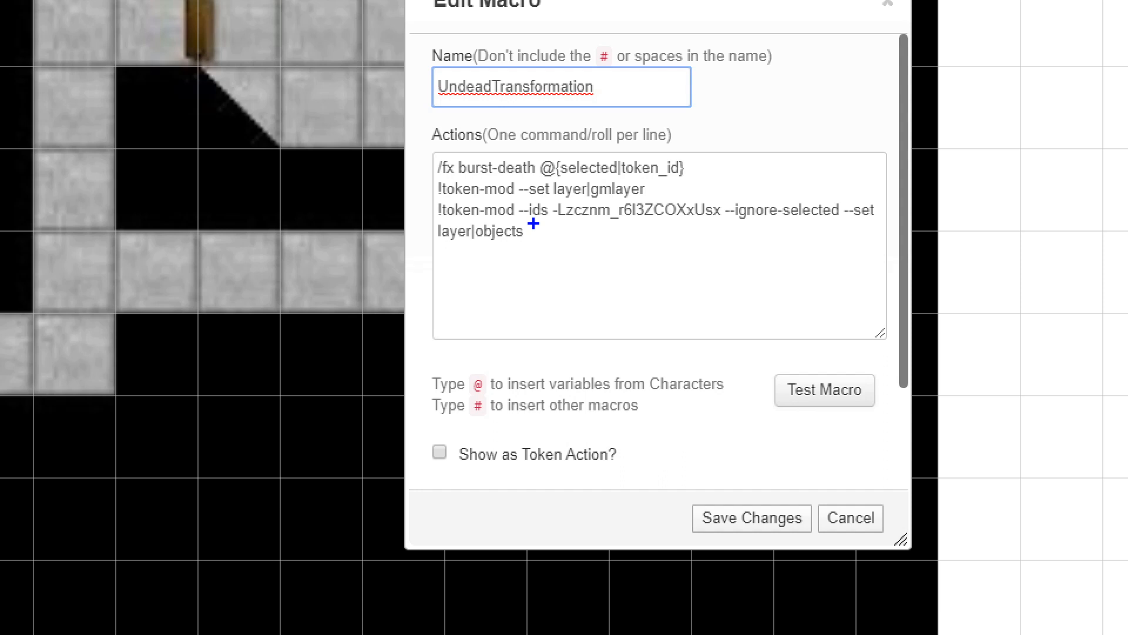
{"action": "mouse_move", "coordinate": [549, 225]}
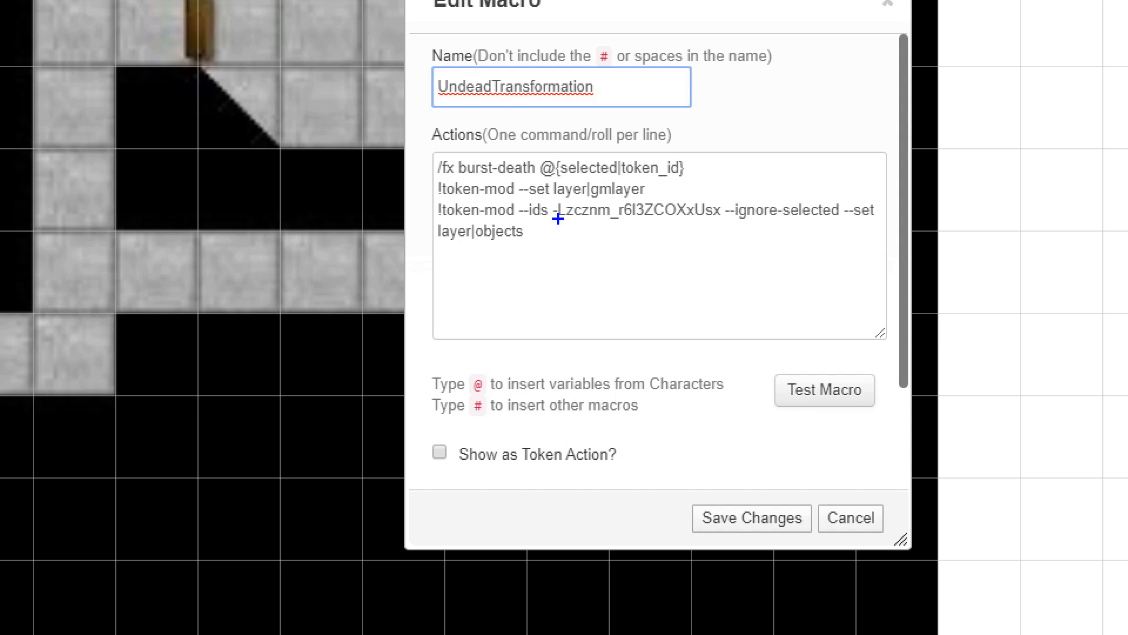
{"action": "double_click", "coordinate": [636, 211]}
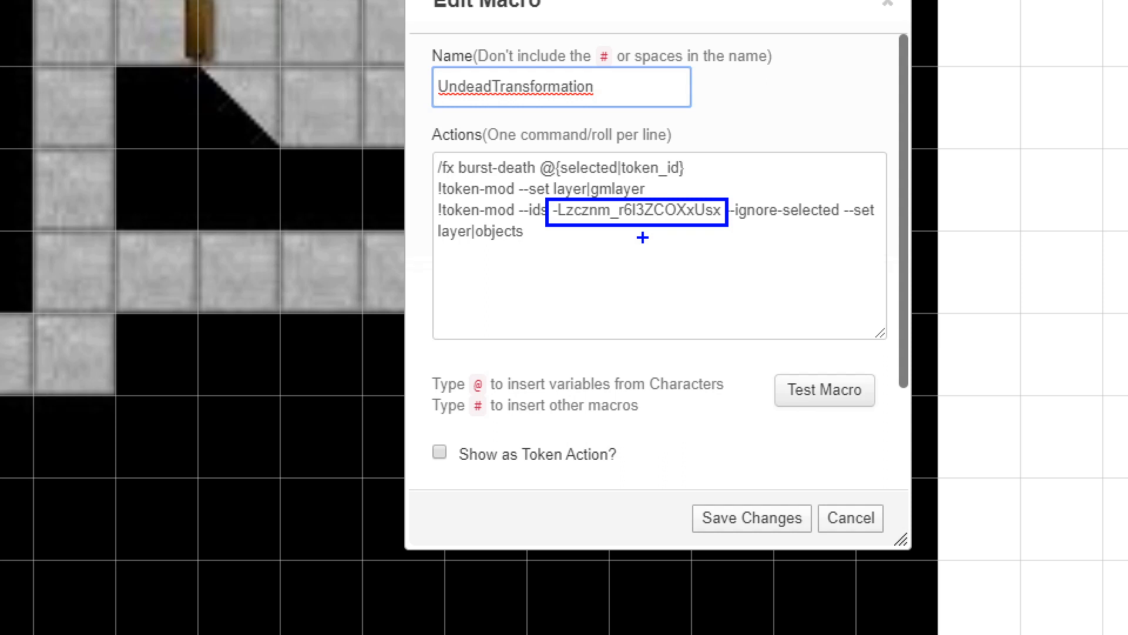
{"action": "mouse_move", "coordinate": [790, 261]}
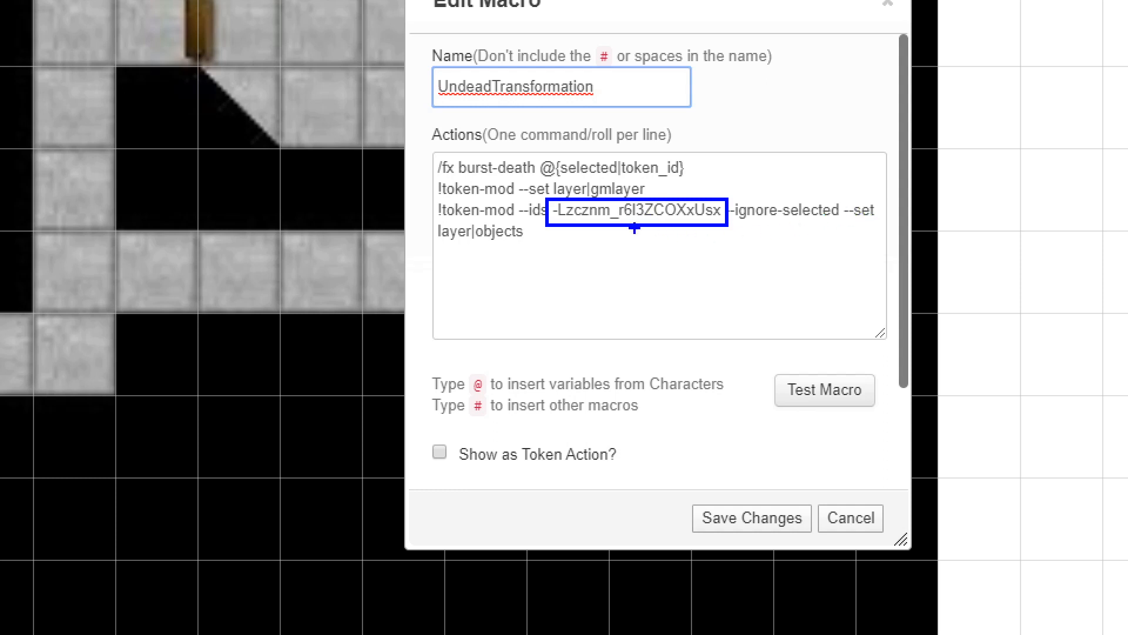
{"action": "mouse_move", "coordinate": [522, 241]}
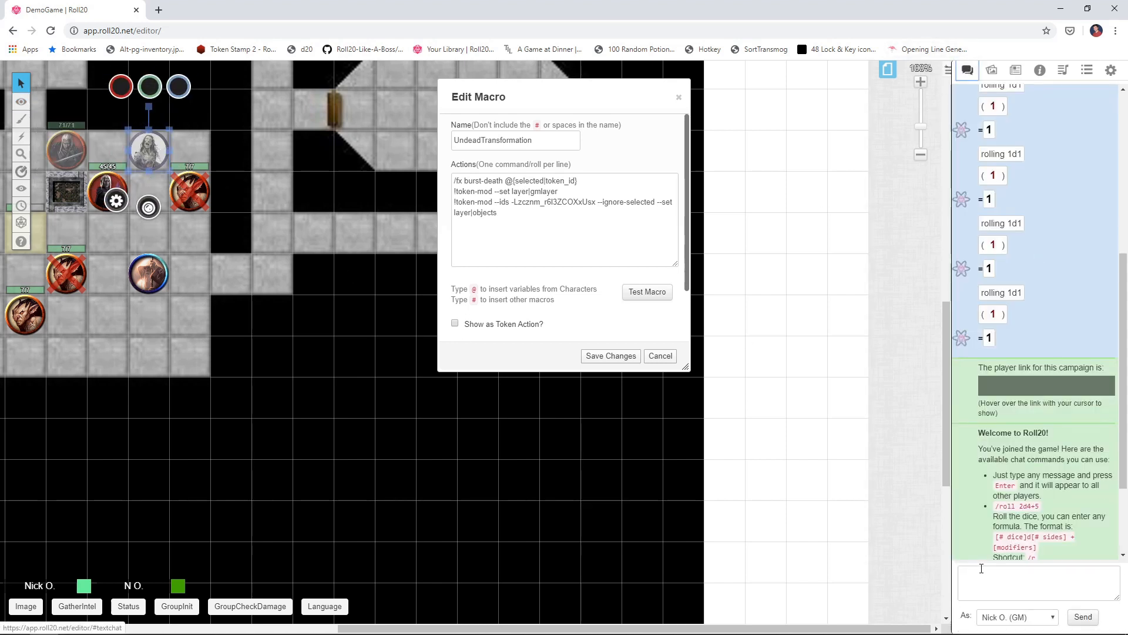
- Post the selected token's ID to chat with @{selected|token_id} and select the returned ID
{"action": "type", "text": "@{selected"}
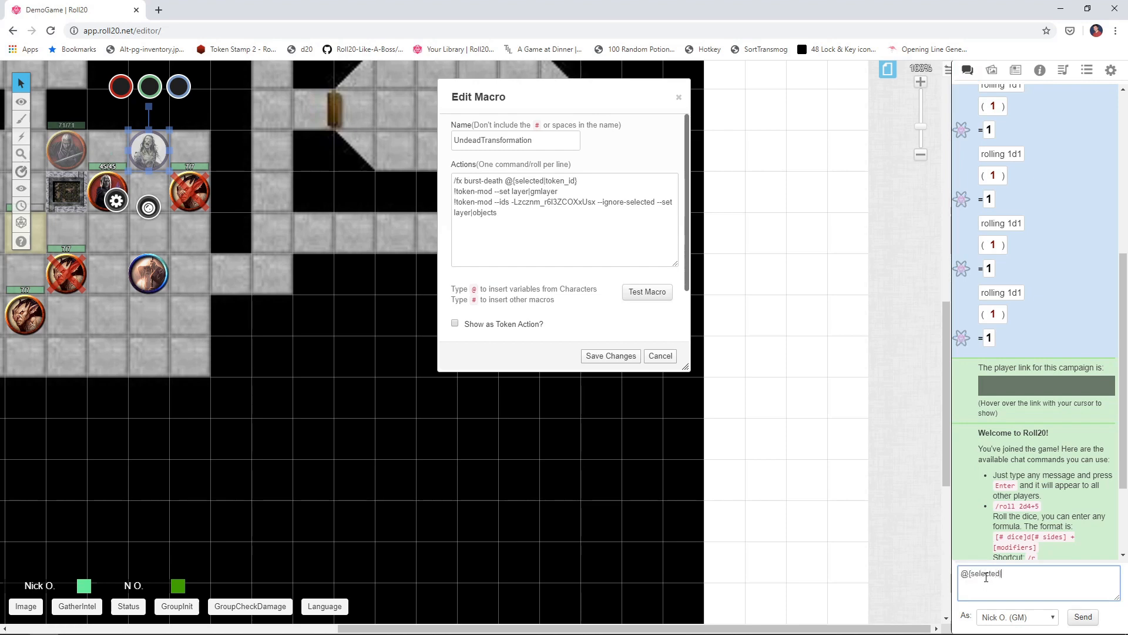
{"action": "type", "text": "|toke"}
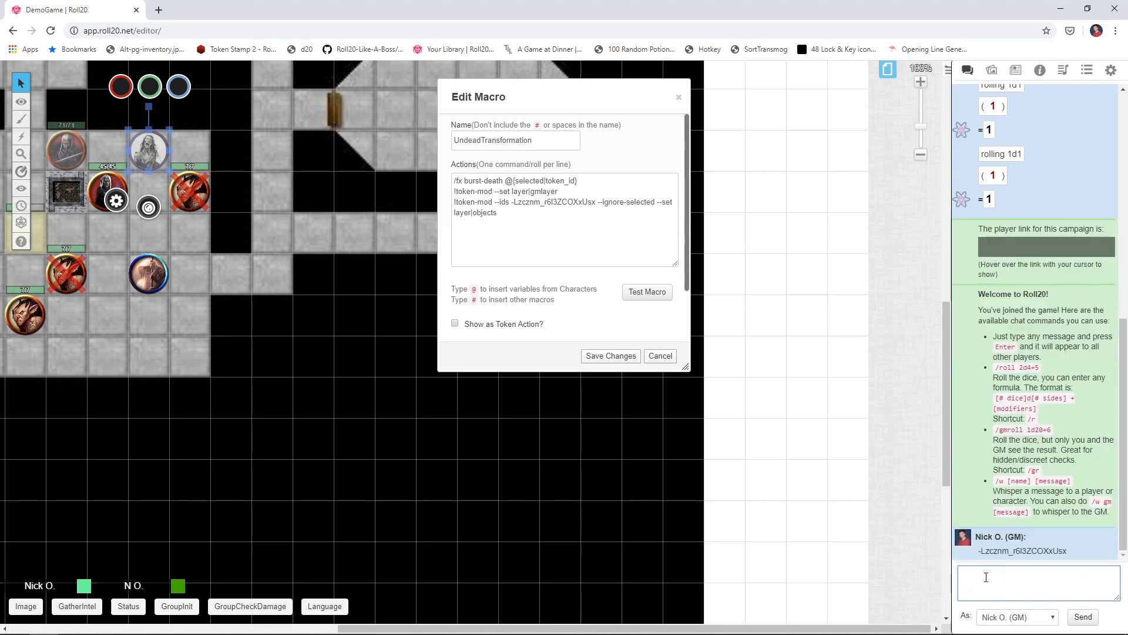
{"action": "double_click", "coordinate": [1023, 550]}
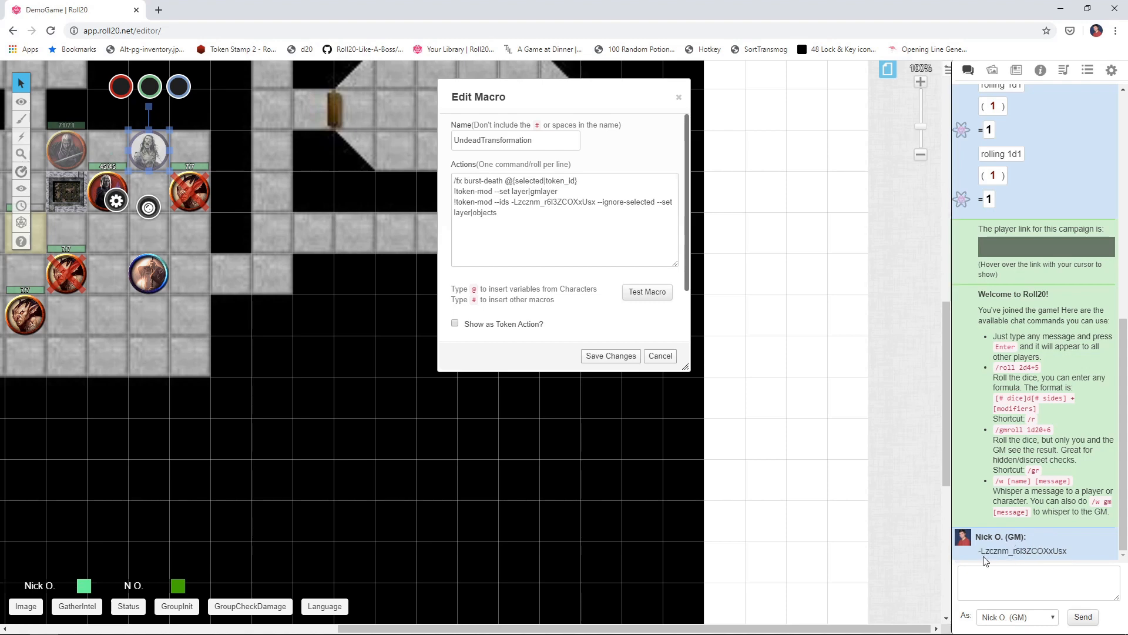
{"action": "mouse_move", "coordinate": [981, 553]}
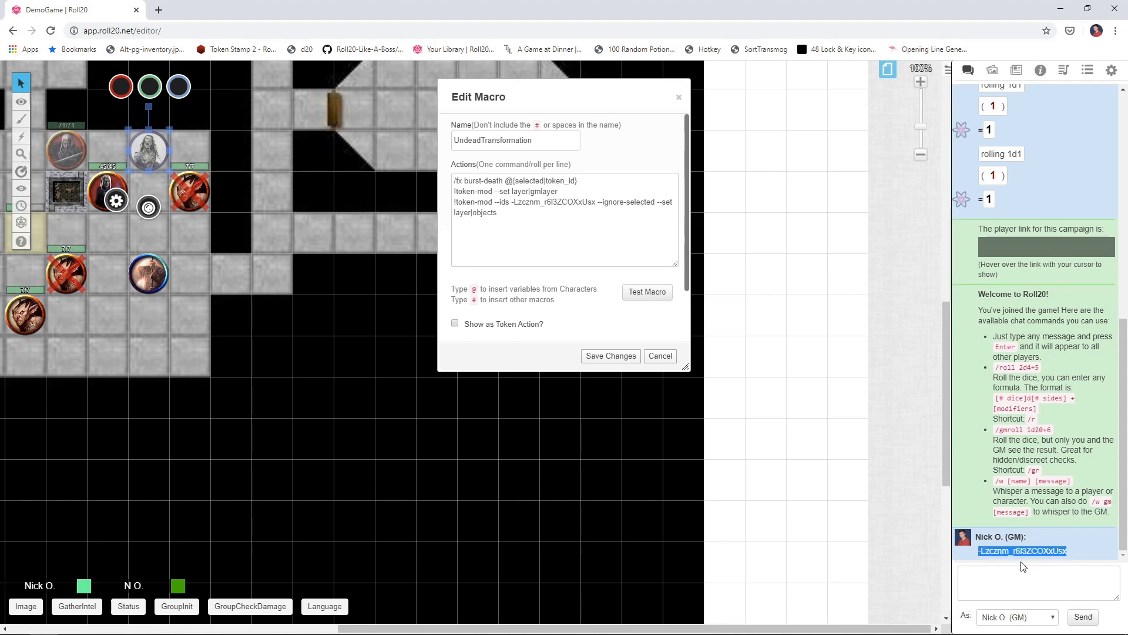
{"action": "mouse_move", "coordinate": [608, 281]}
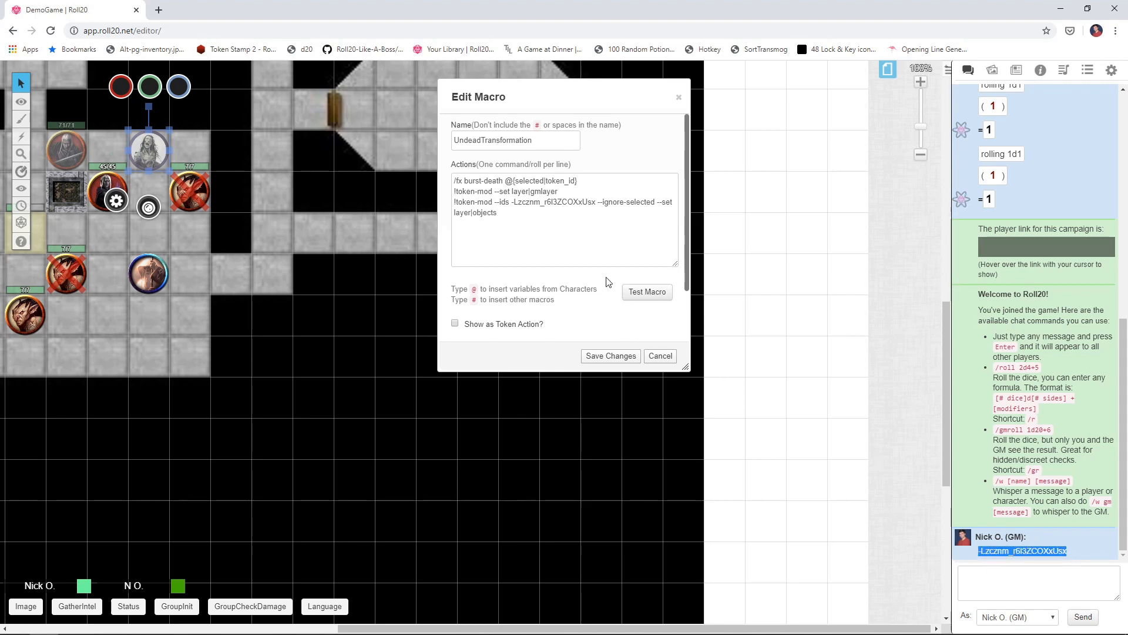
- Compare the ID with the macro's command lines and retype @{selected|token_id} in chat
{"action": "left_click", "coordinate": [561, 228]}
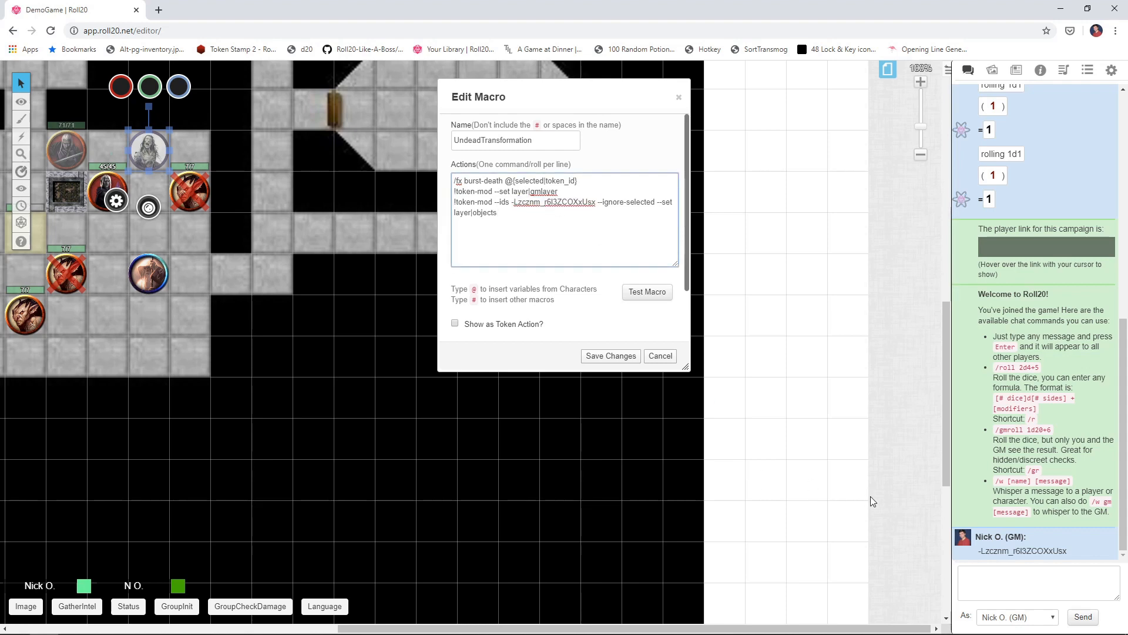
{"action": "left_click", "coordinate": [1038, 581]}
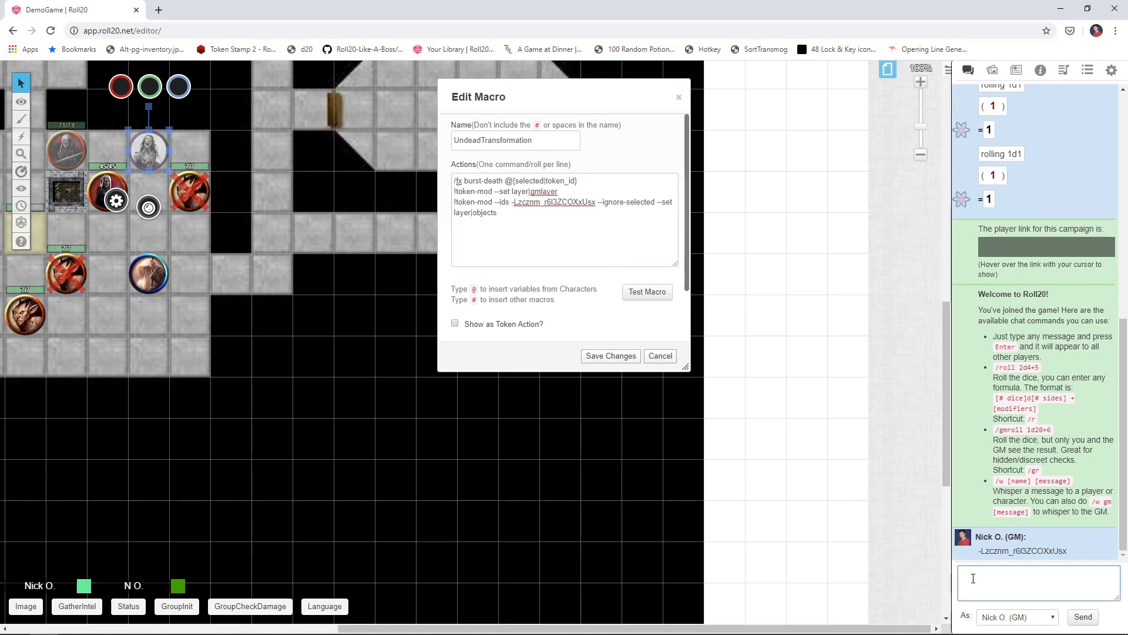
{"action": "type", "text": "@{selected|token_id}"}
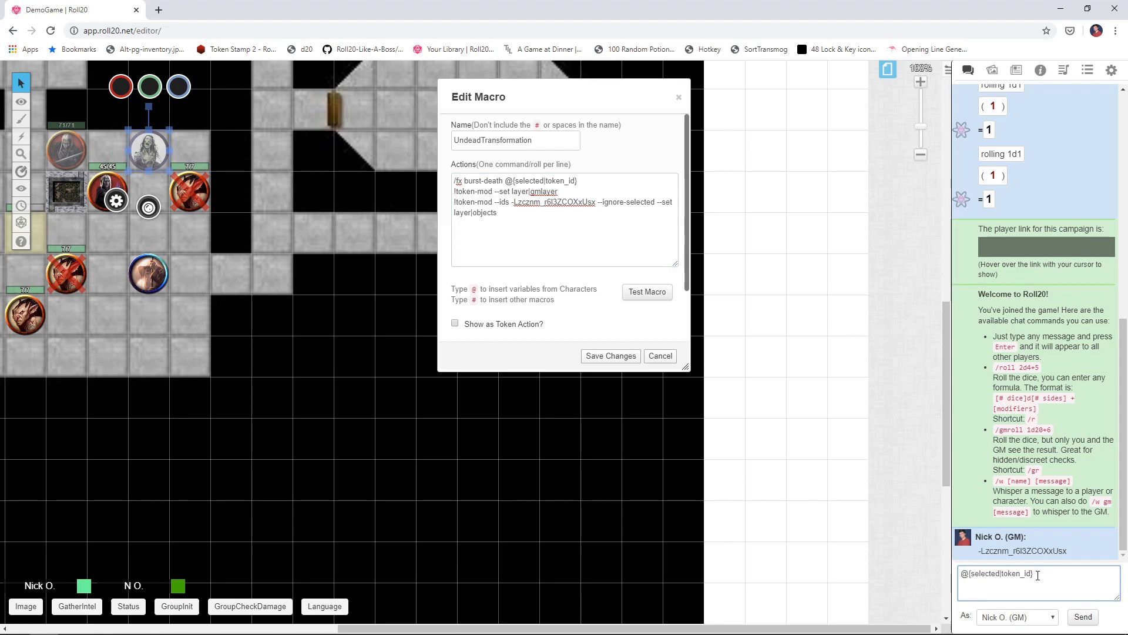
{"action": "mouse_move", "coordinate": [831, 446]}
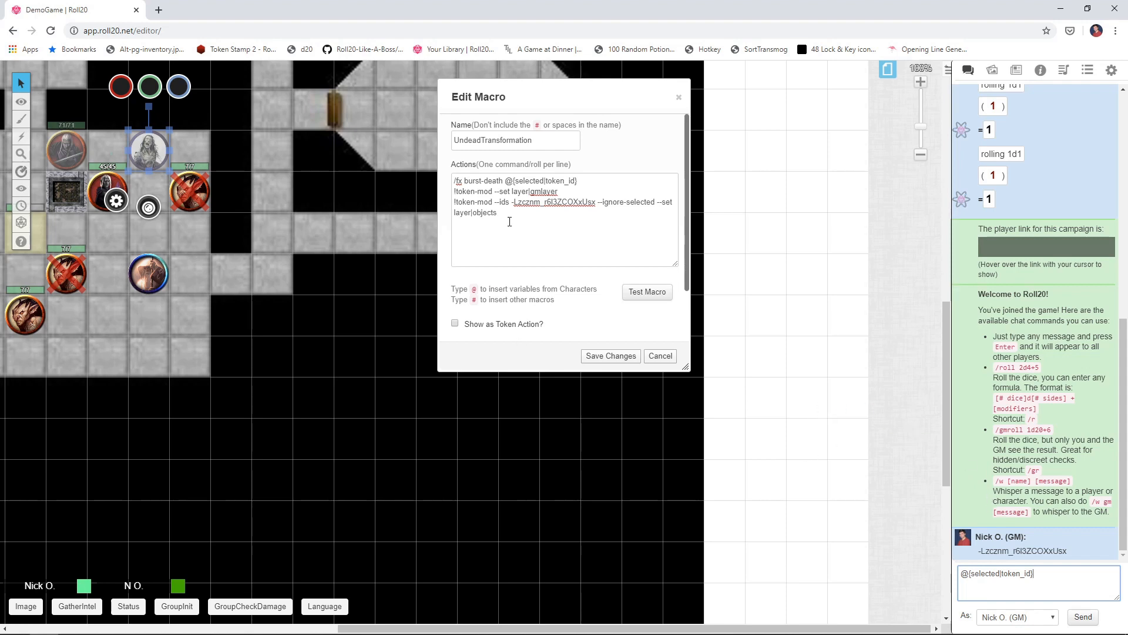
{"action": "mouse_move", "coordinate": [1059, 7]}
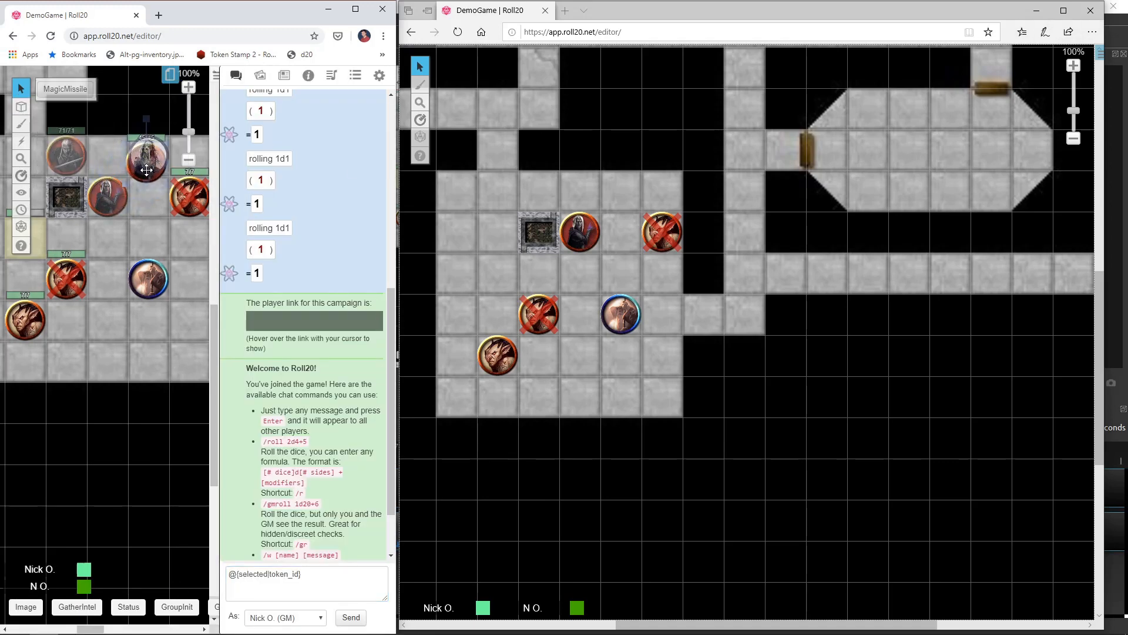
- Select the Drow token and run UndeadTransformation to replace it with the skeleton
{"action": "left_click", "coordinate": [147, 157]}
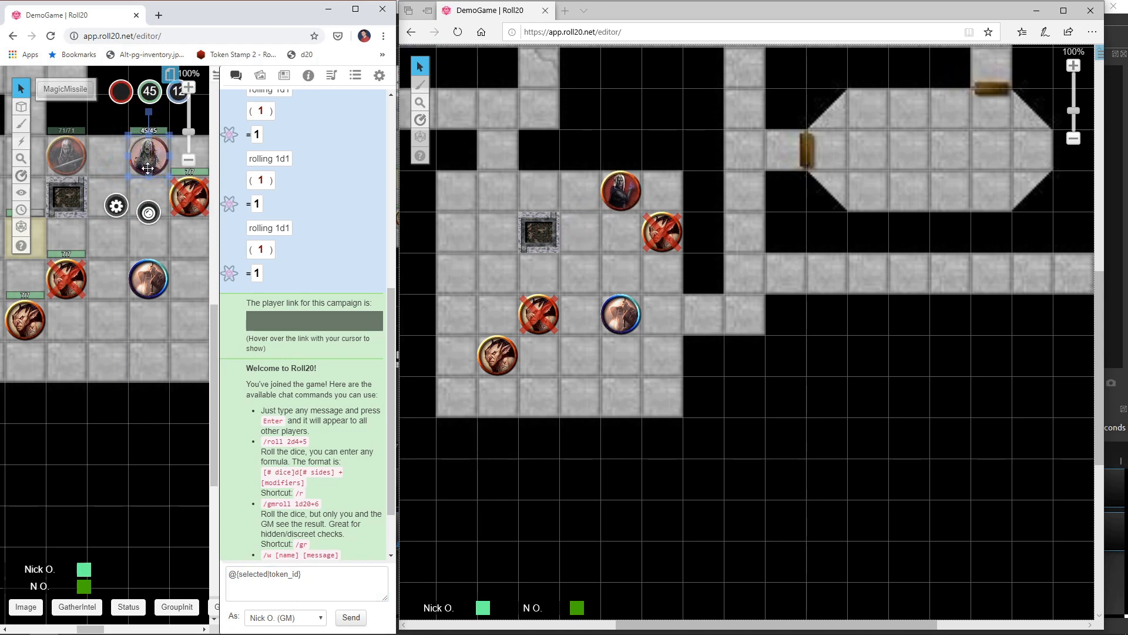
{"action": "left_click", "coordinate": [354, 75]}
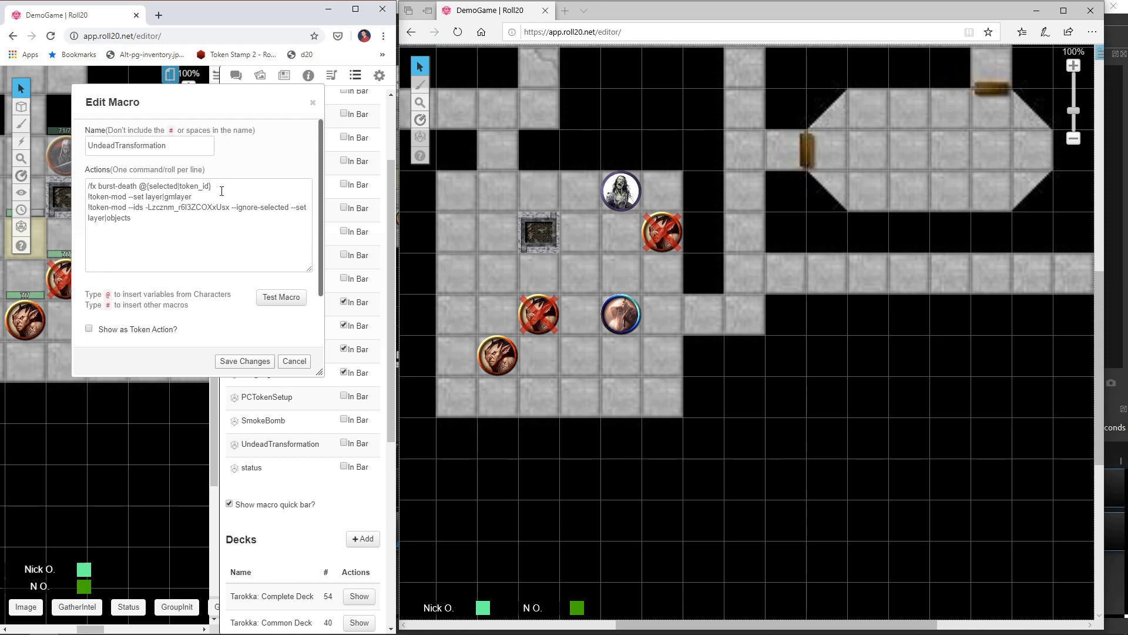
- Restore the token-mod lines: layer gmlayer, and -Lzcznm_r6l3ZCOXxUsx to objects, then save
{"action": "triple_click", "coordinate": [195, 211]}
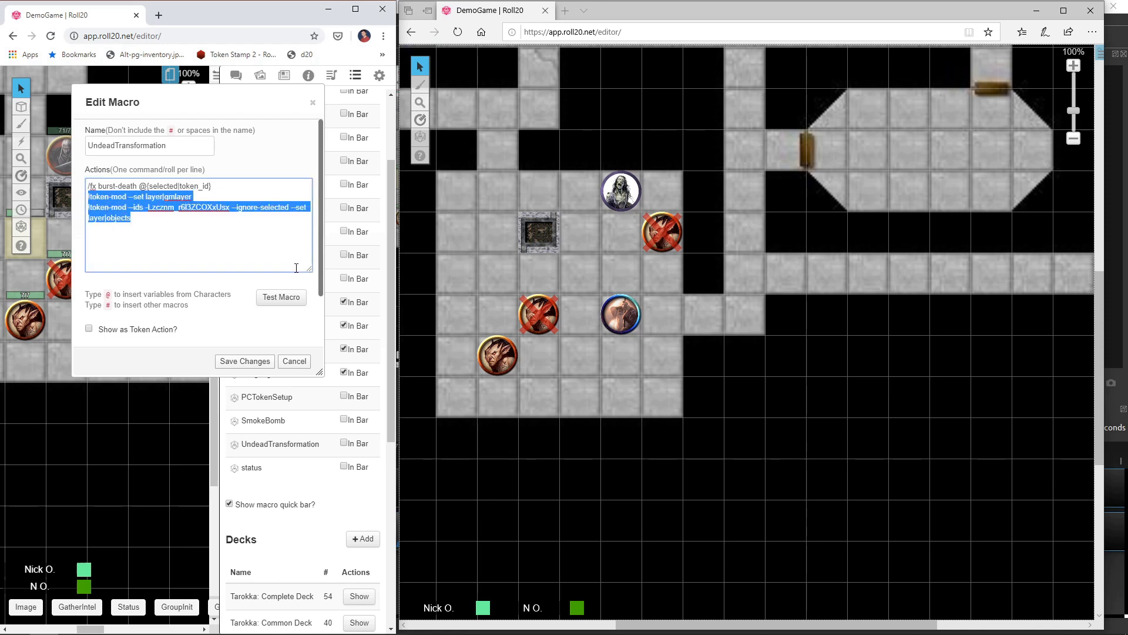
{"action": "key", "text": "Delete"}
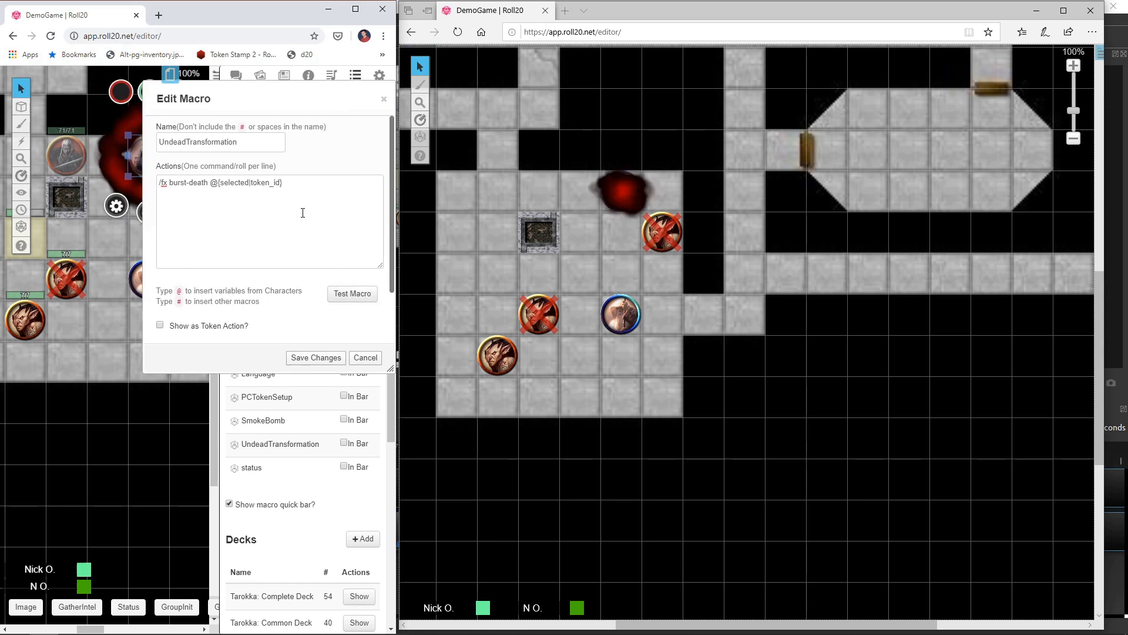
{"action": "type", "text": "!token-mod --set layer|gmlayer"}
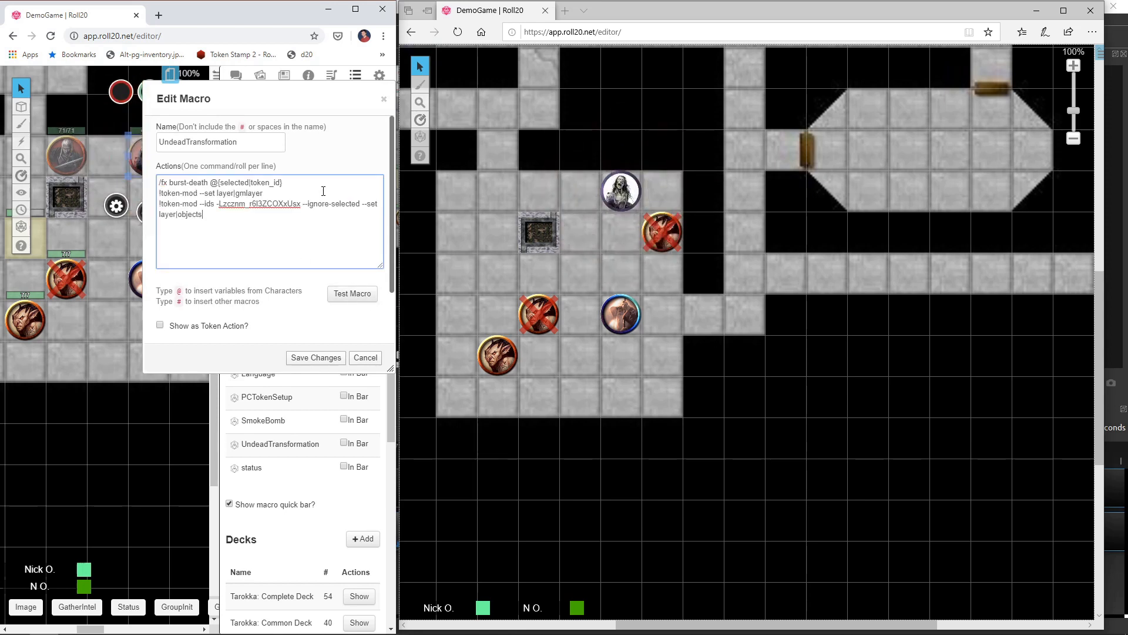
{"action": "triple_click", "coordinate": [266, 204]}
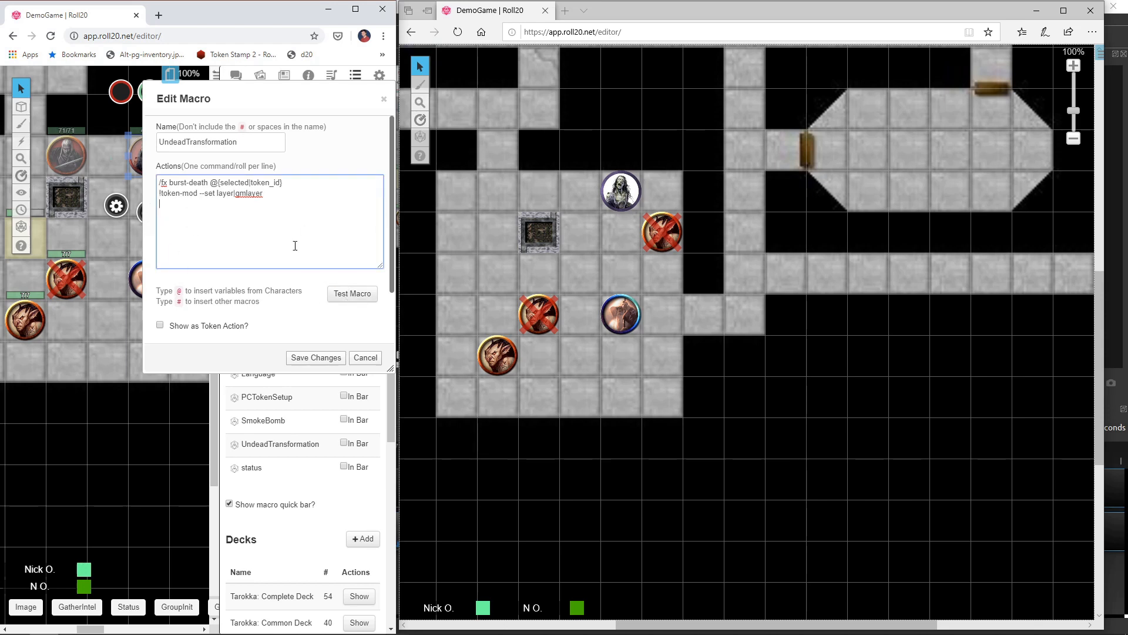
{"action": "type", "text": "!token-mod --ids -Lzcznm_r6l3ZCOXxUsx --ignore-selected --set layer|objects"}
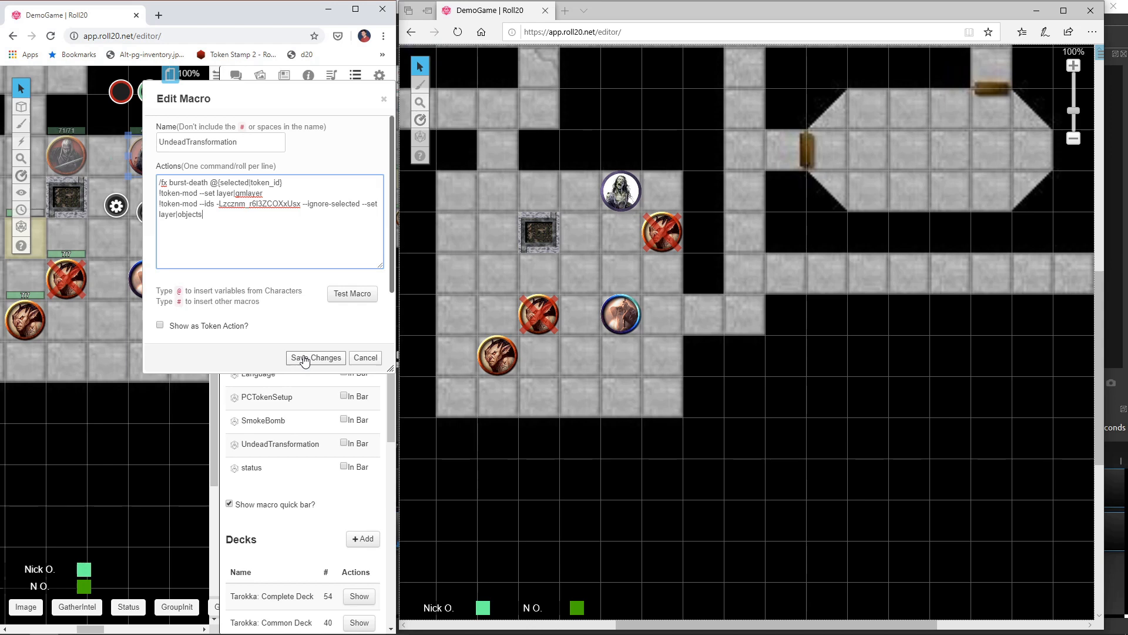
{"action": "left_click", "coordinate": [315, 358]}
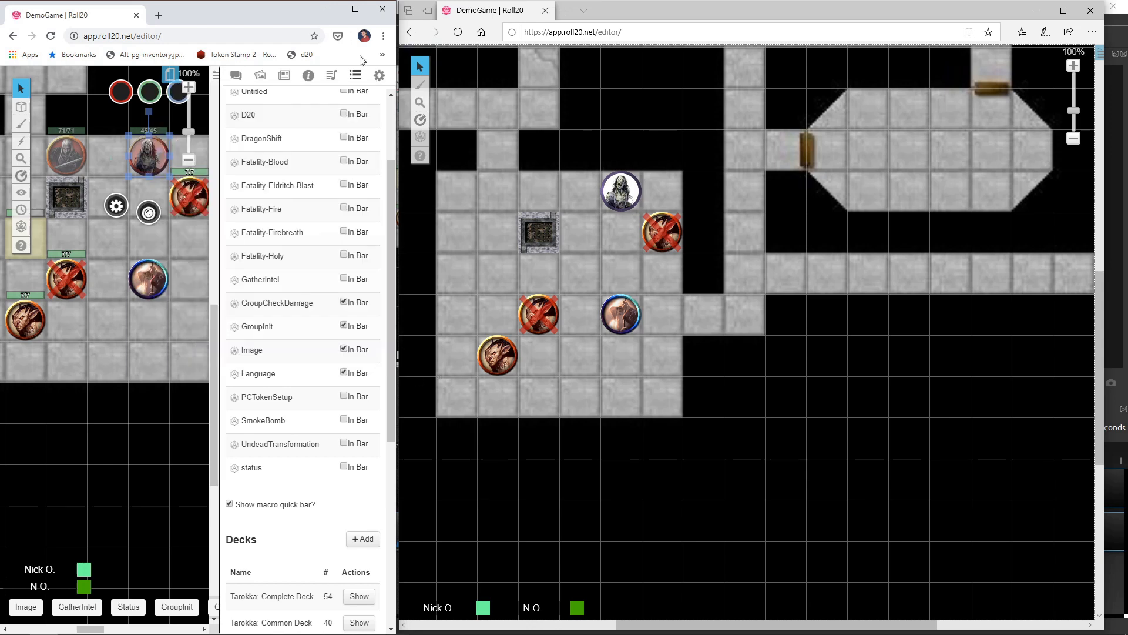